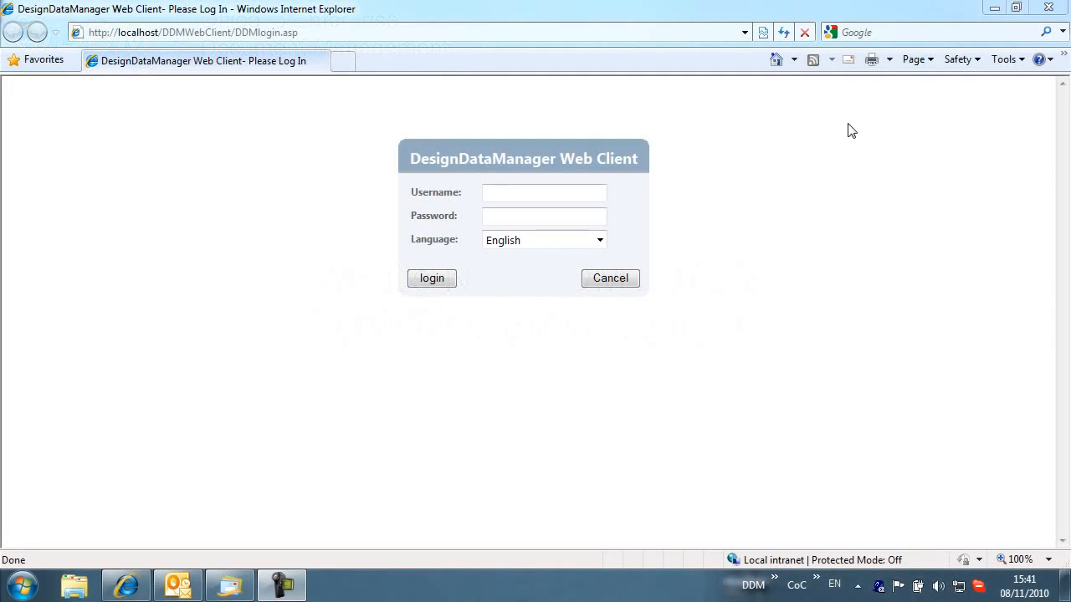
Step: Log in to DDM Web Client as designer1
{"action": "type", "text": "designe"}
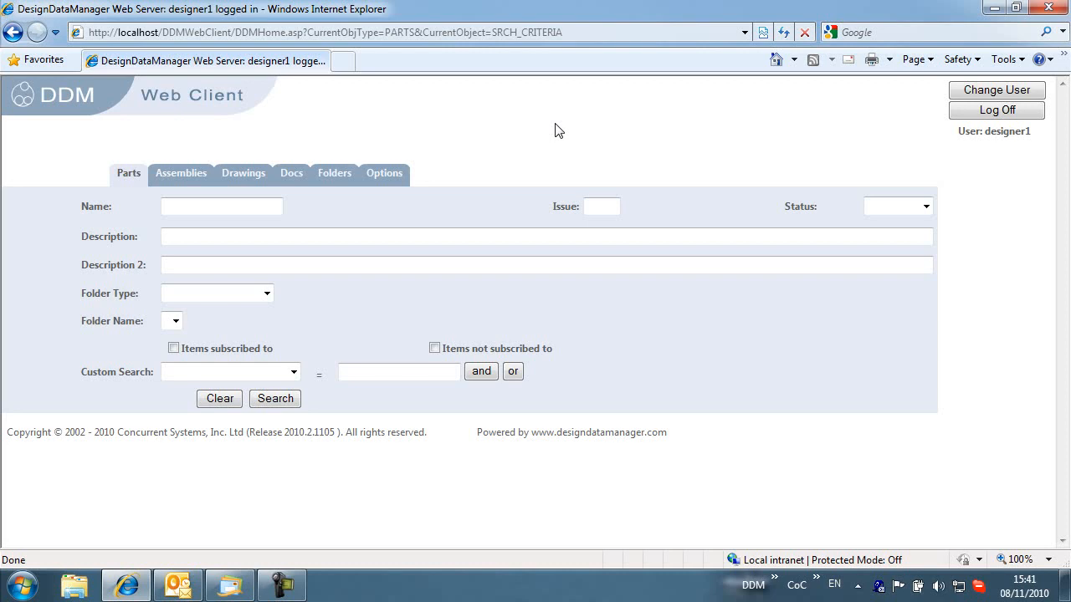
Step: Search parts with name ZH-10*, returning 21 records
{"action": "left_click", "coordinate": [221, 205]}
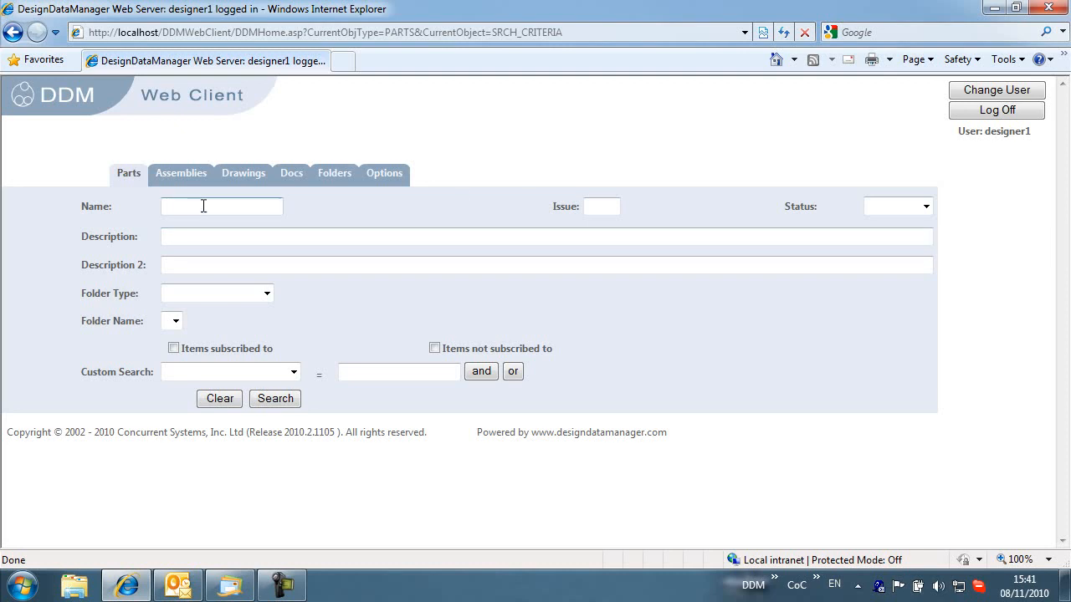
{"action": "type", "text": "Z"}
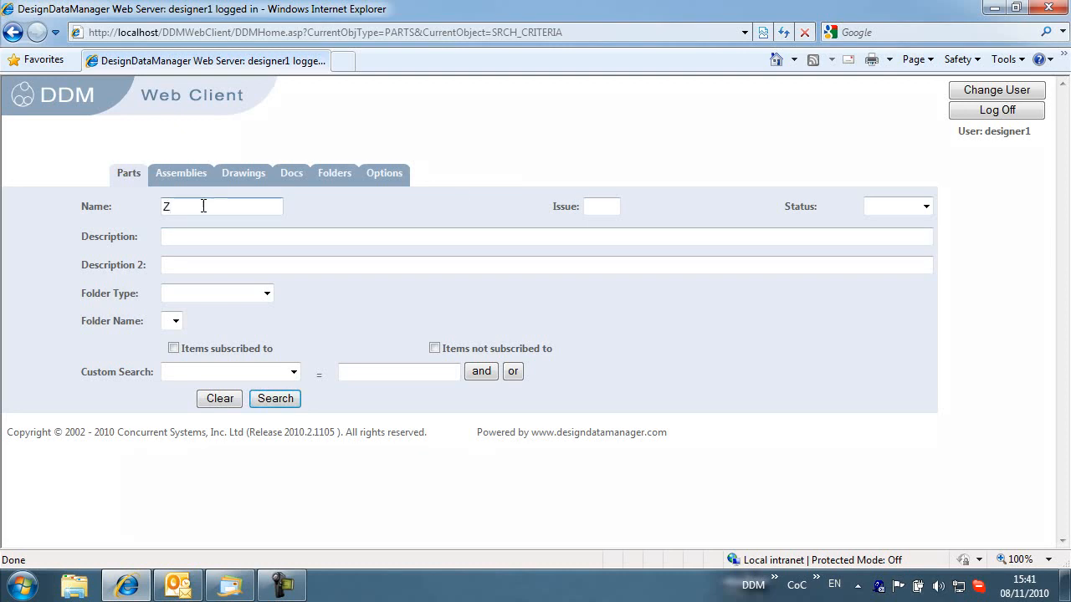
{"action": "type", "text": "H-1"}
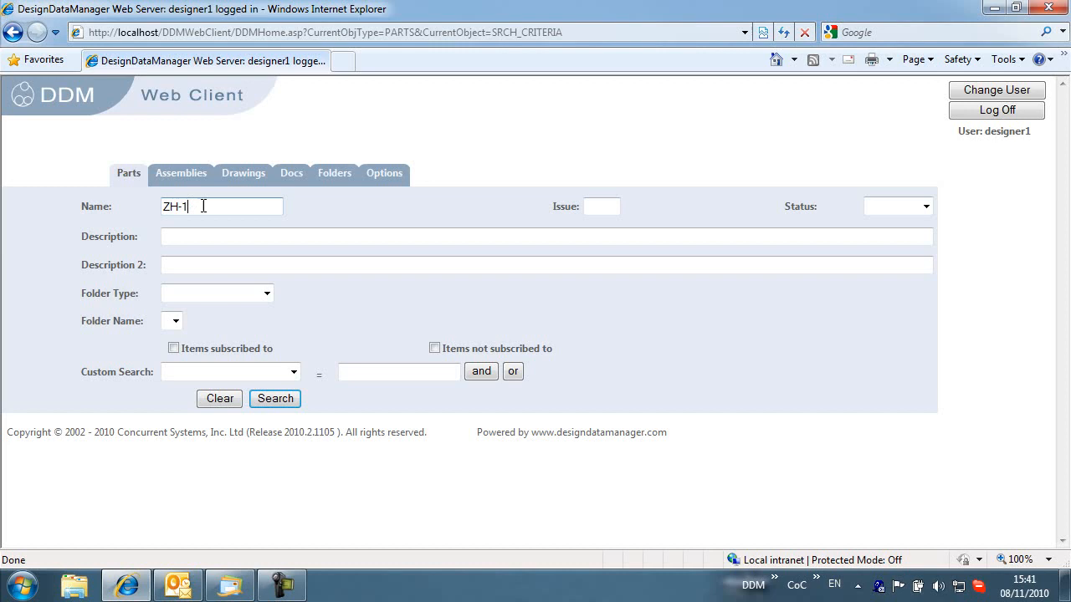
{"action": "type", "text": "0*"}
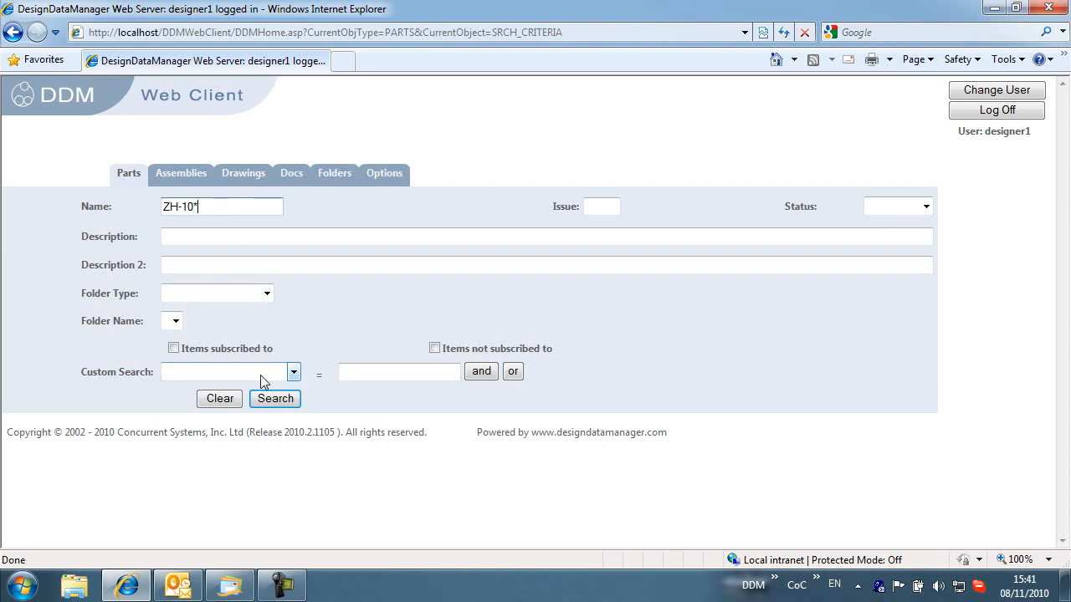
{"action": "left_click", "coordinate": [274, 398]}
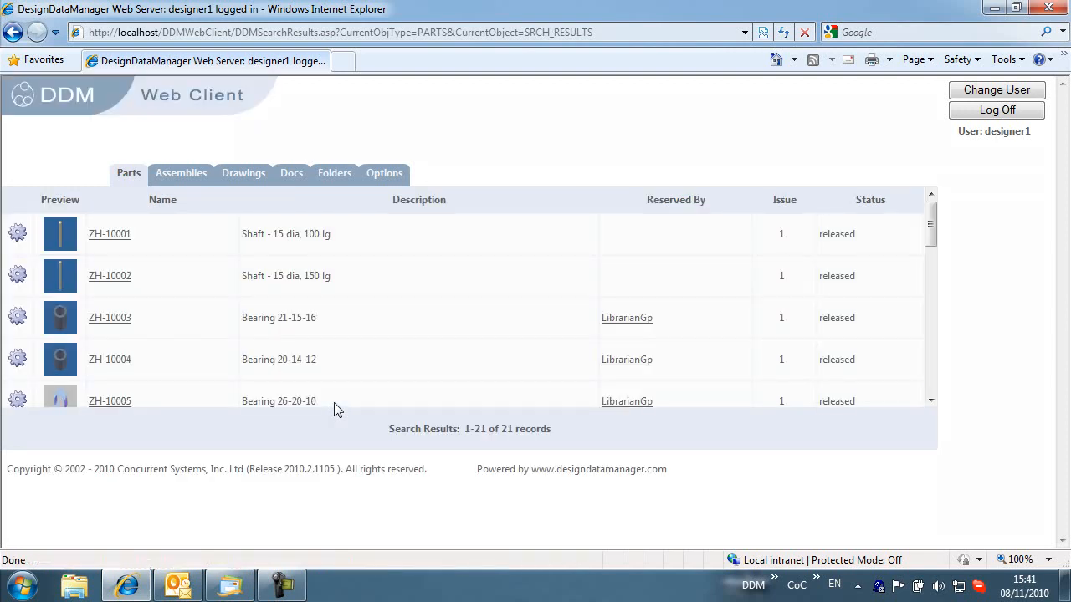
{"action": "mouse_move", "coordinate": [339, 348]}
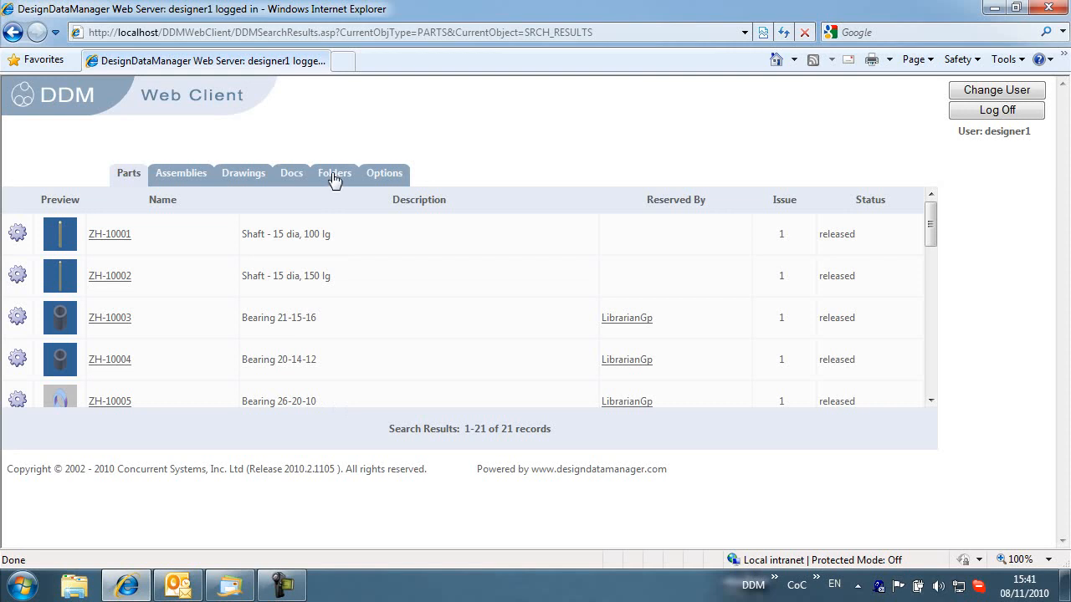
Step: Search Folders for ProjectFolder PX-1008 and open the result
{"action": "left_click", "coordinate": [335, 173]}
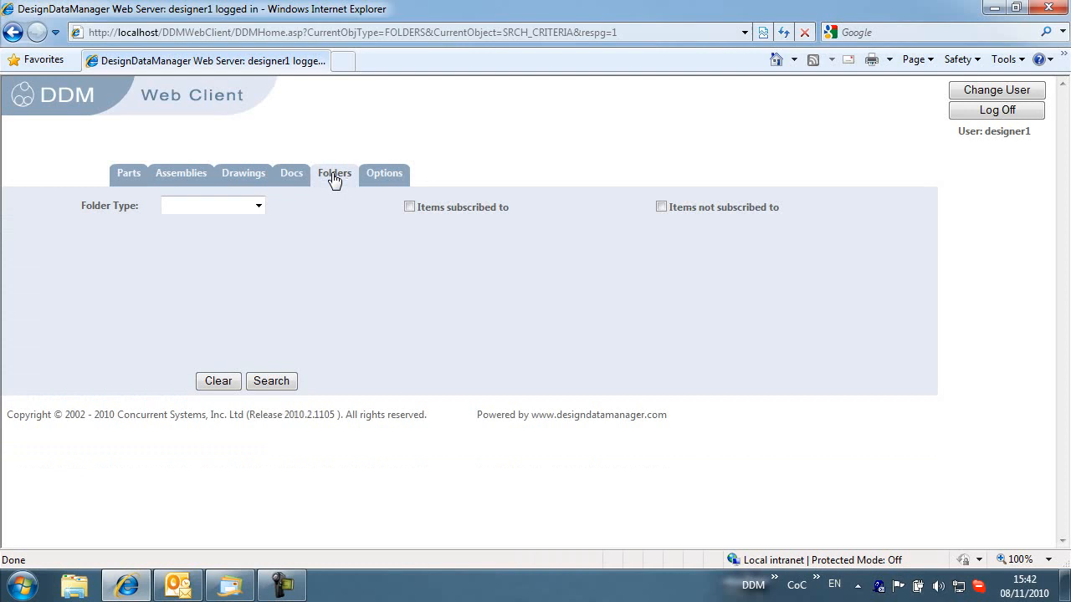
{"action": "left_click", "coordinate": [258, 205]}
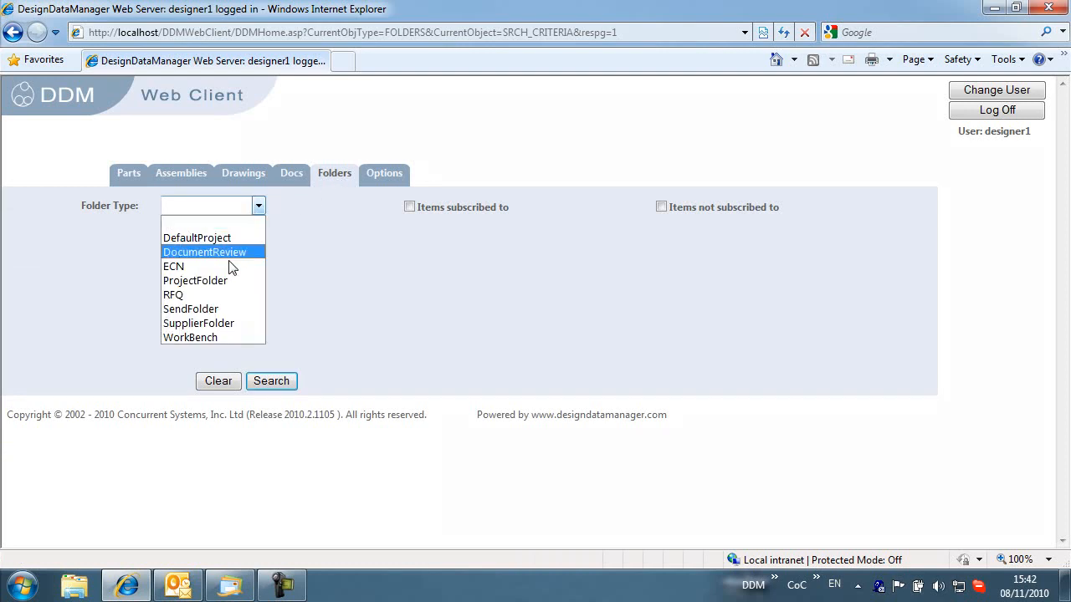
{"action": "left_click", "coordinate": [195, 280]}
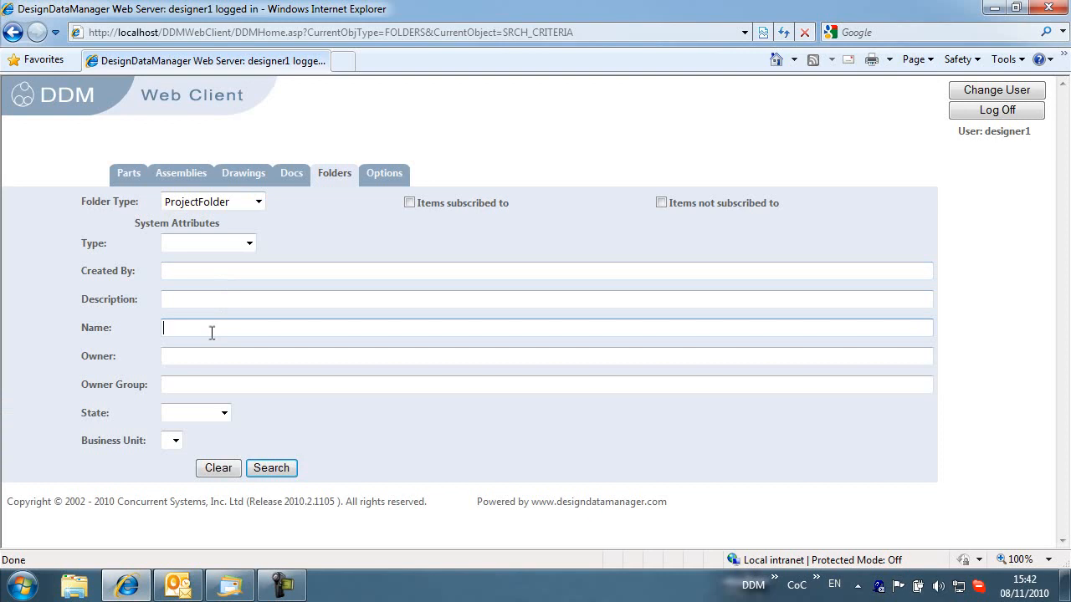
{"action": "type", "text": "PX-1008"}
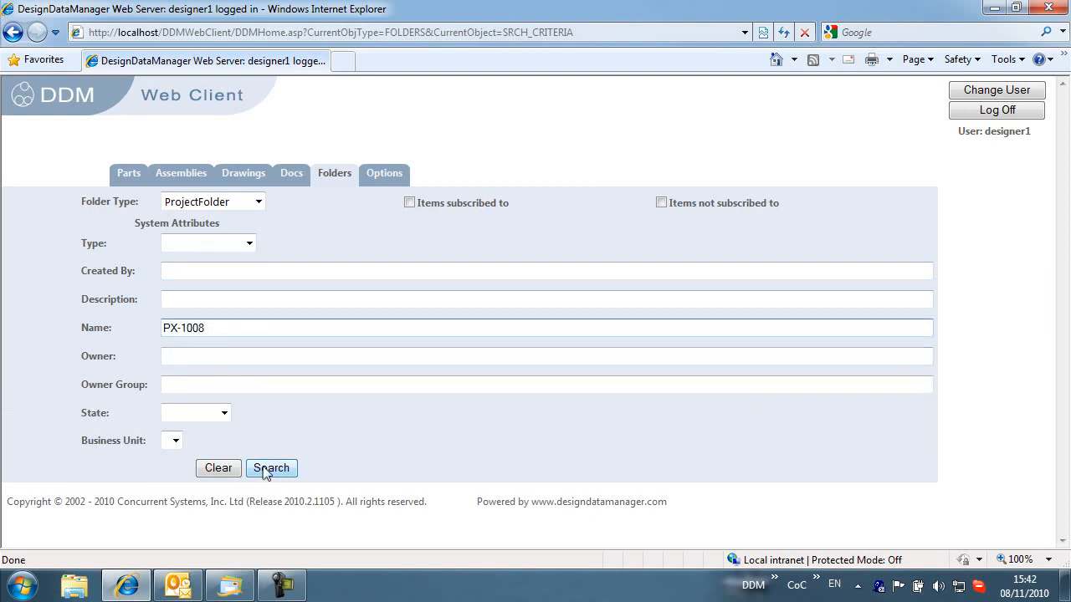
{"action": "left_click", "coordinate": [271, 468]}
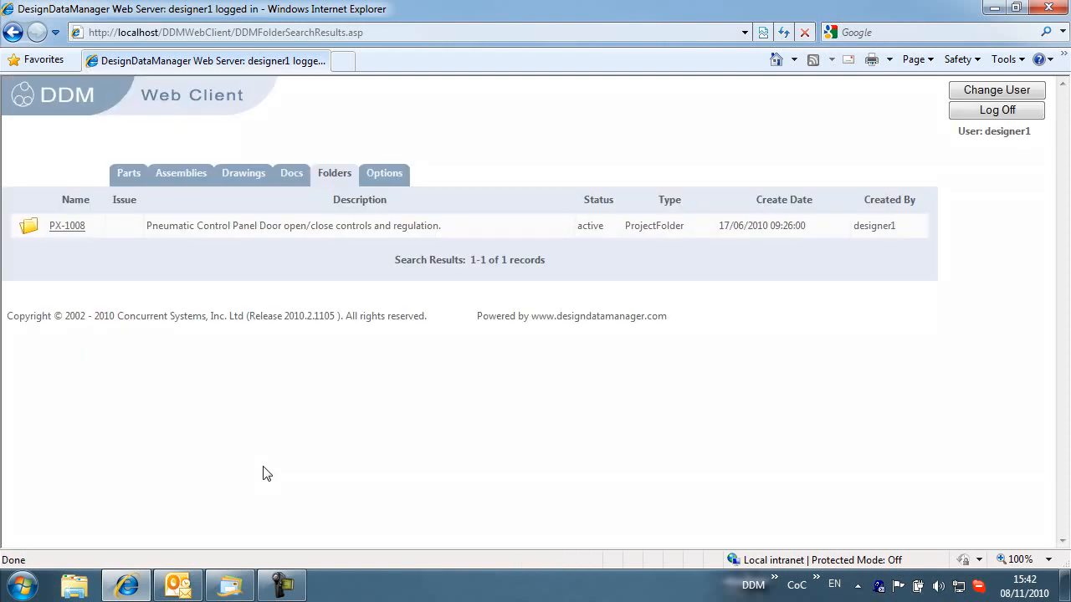
{"action": "left_click", "coordinate": [66, 225]}
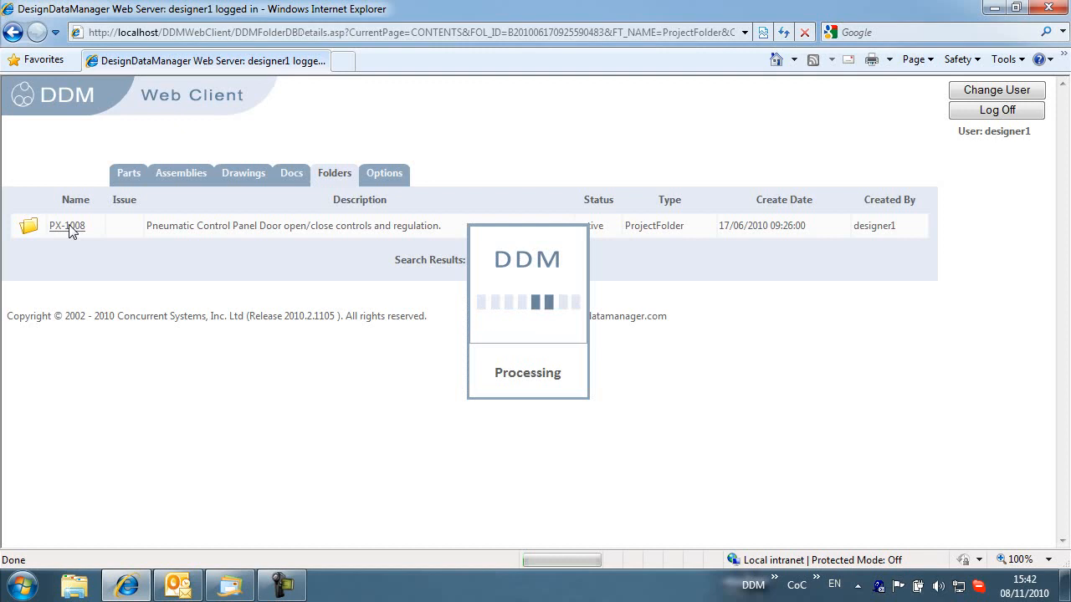
Step: Open drawing CA-10025A from the PX-1008 folder contents
{"action": "left_click", "coordinate": [66, 225]}
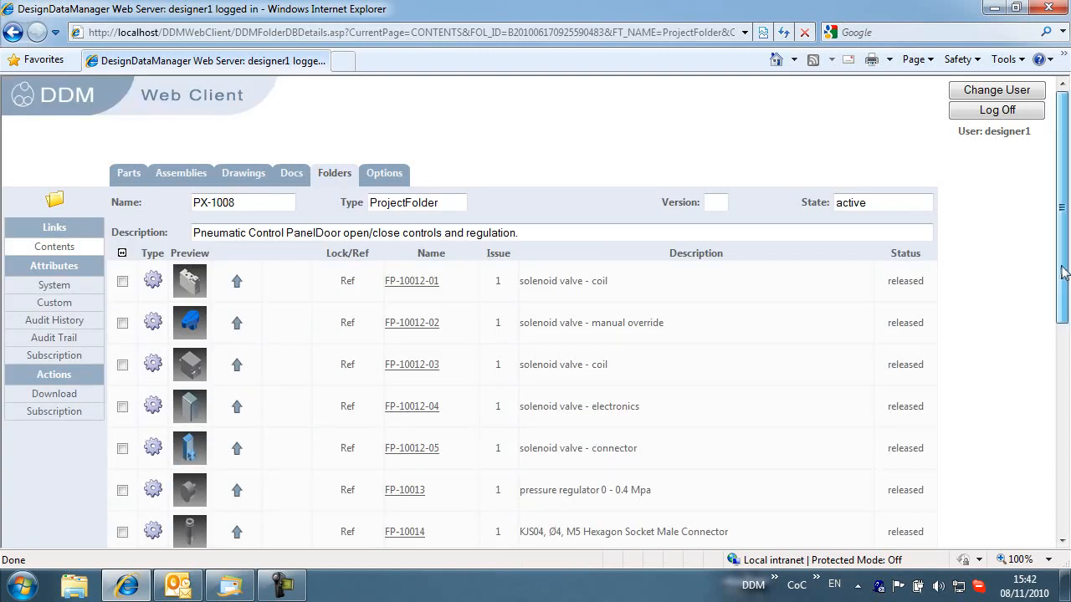
{"action": "scroll", "scroll_direction": "down", "scroll_amount": 3}
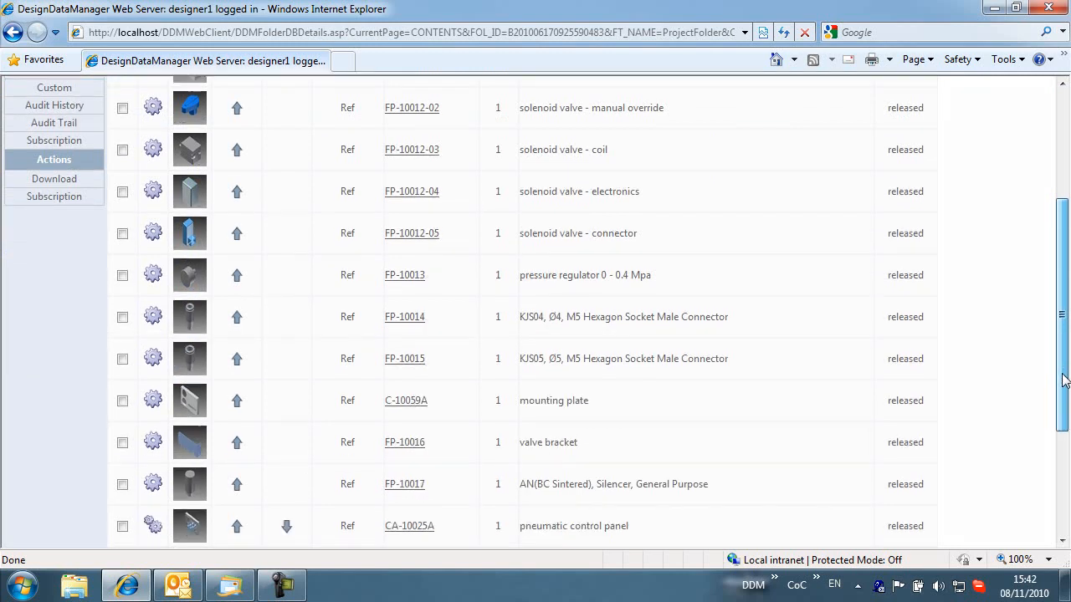
{"action": "scroll", "scroll_direction": "down", "scroll_amount": 3}
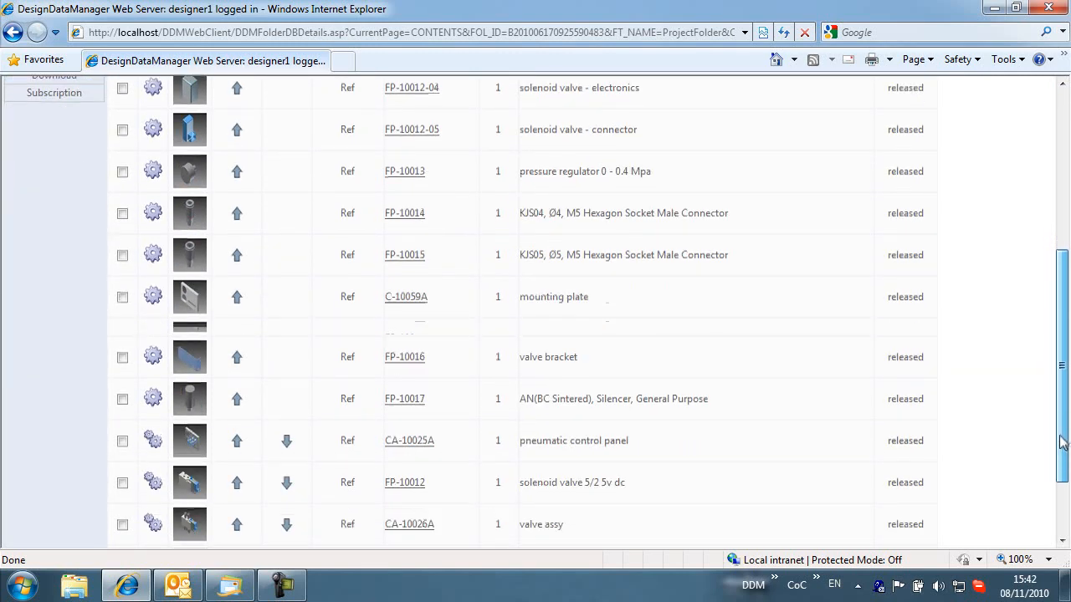
{"action": "scroll", "scroll_direction": "down", "scroll_amount": 3}
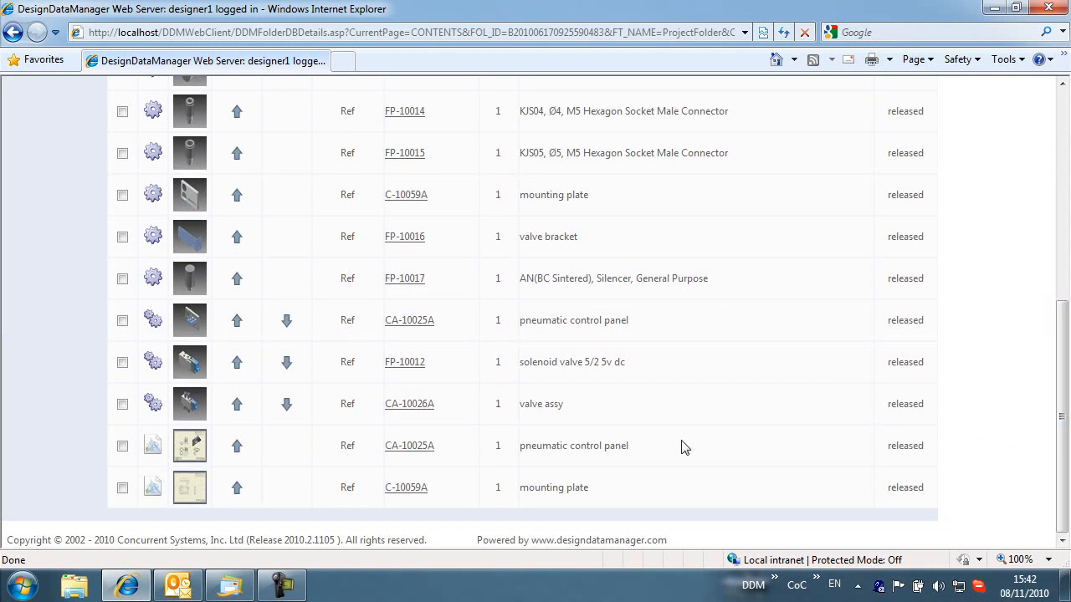
{"action": "left_click", "coordinate": [409, 445]}
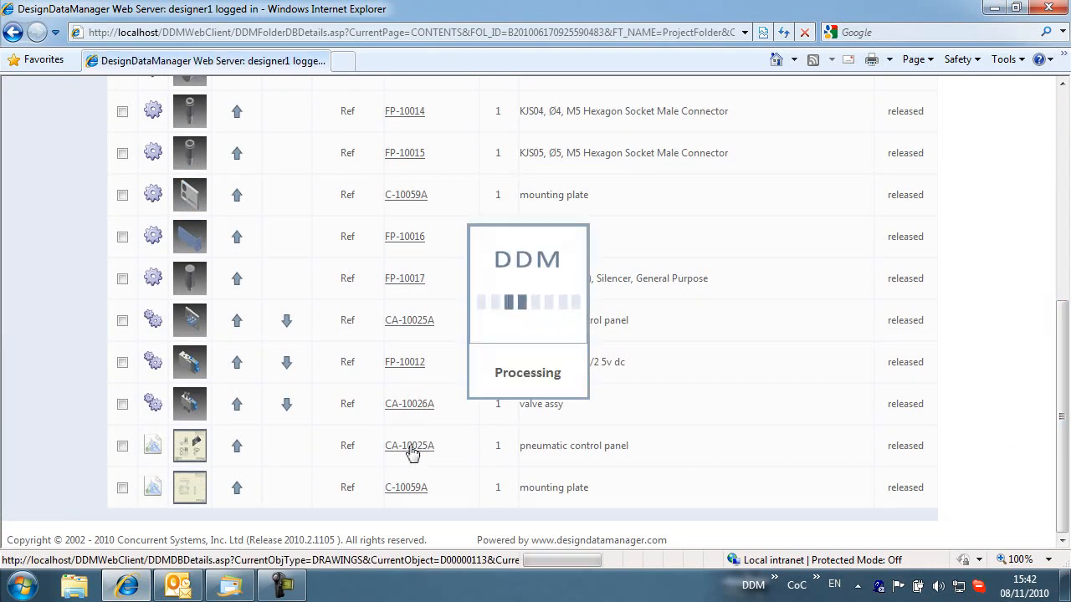
{"action": "left_click", "coordinate": [409, 445]}
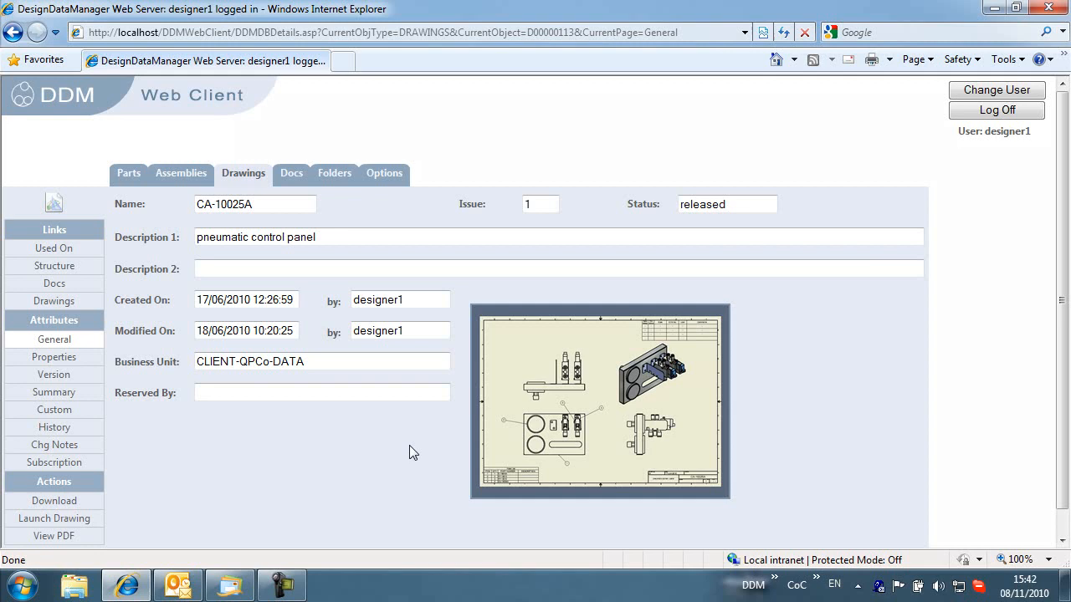
{"action": "mouse_move", "coordinate": [374, 466]}
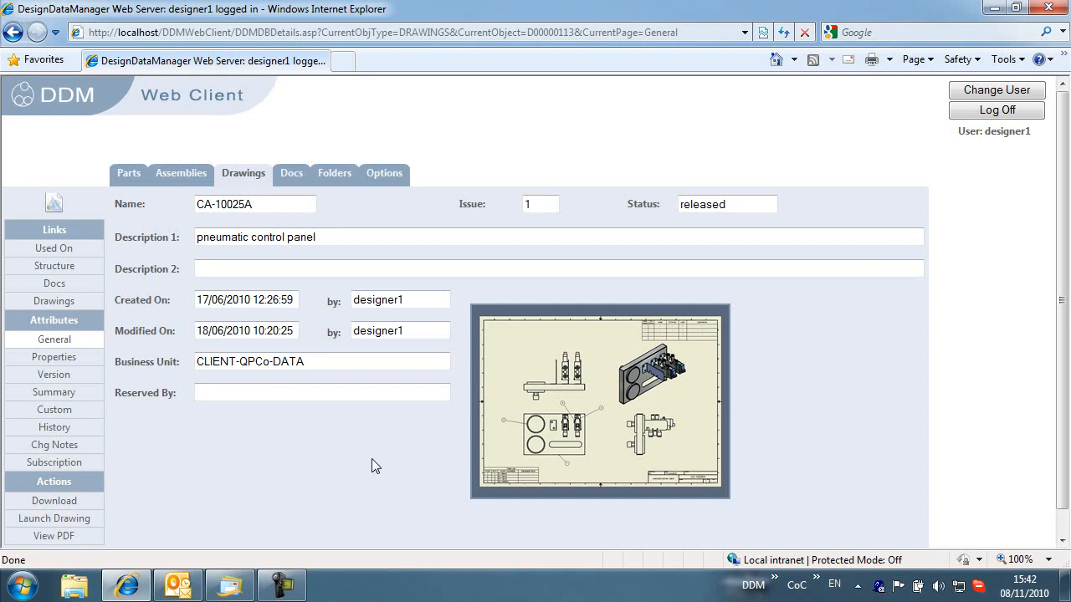
{"action": "mouse_move", "coordinate": [59, 548]}
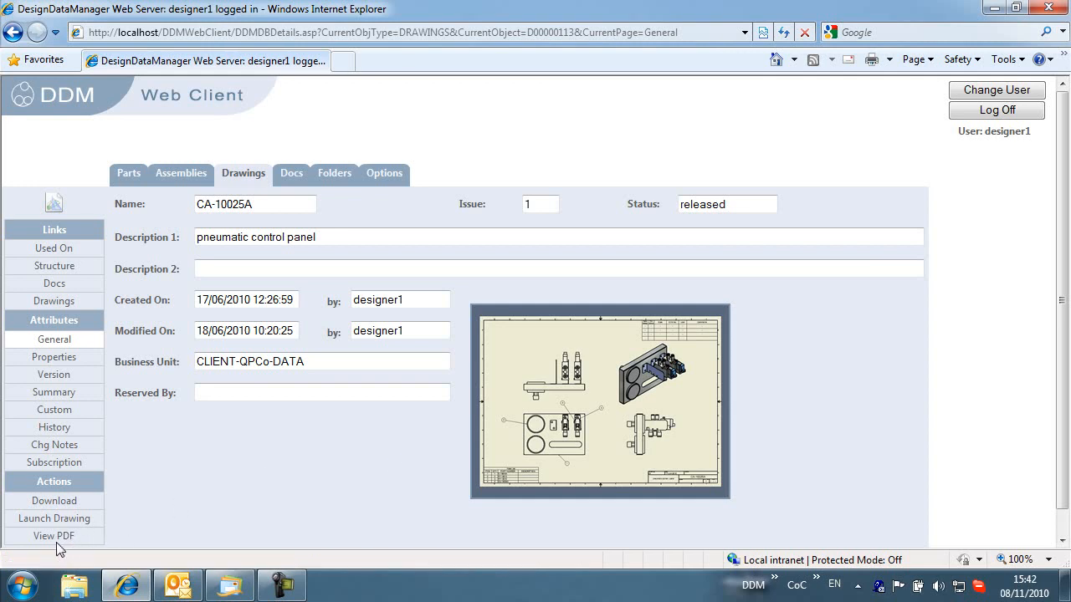
{"action": "mouse_move", "coordinate": [53, 535]}
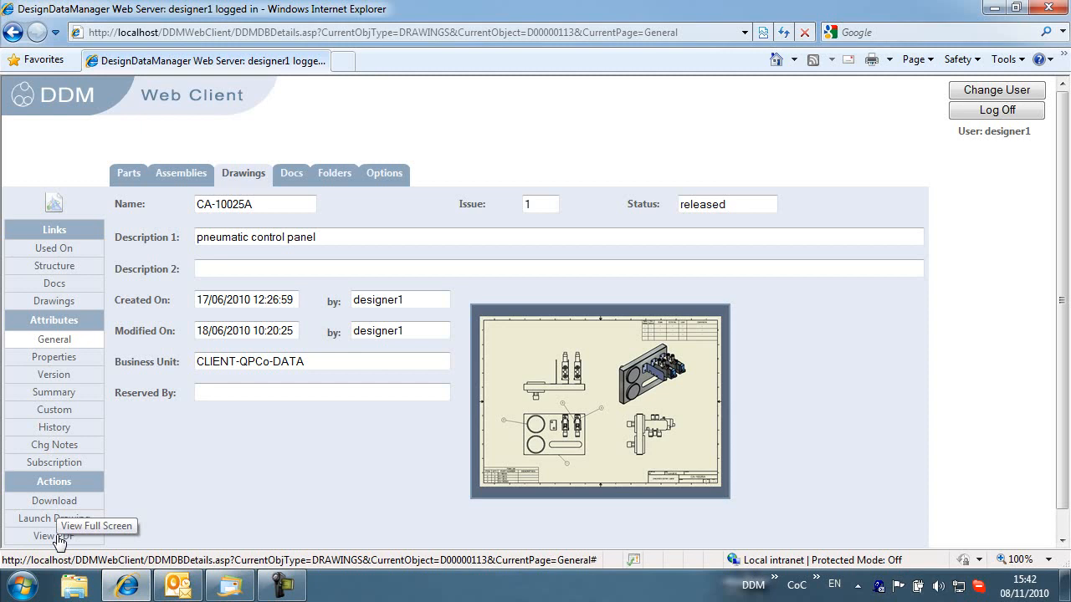
{"action": "left_click", "coordinate": [53, 535]}
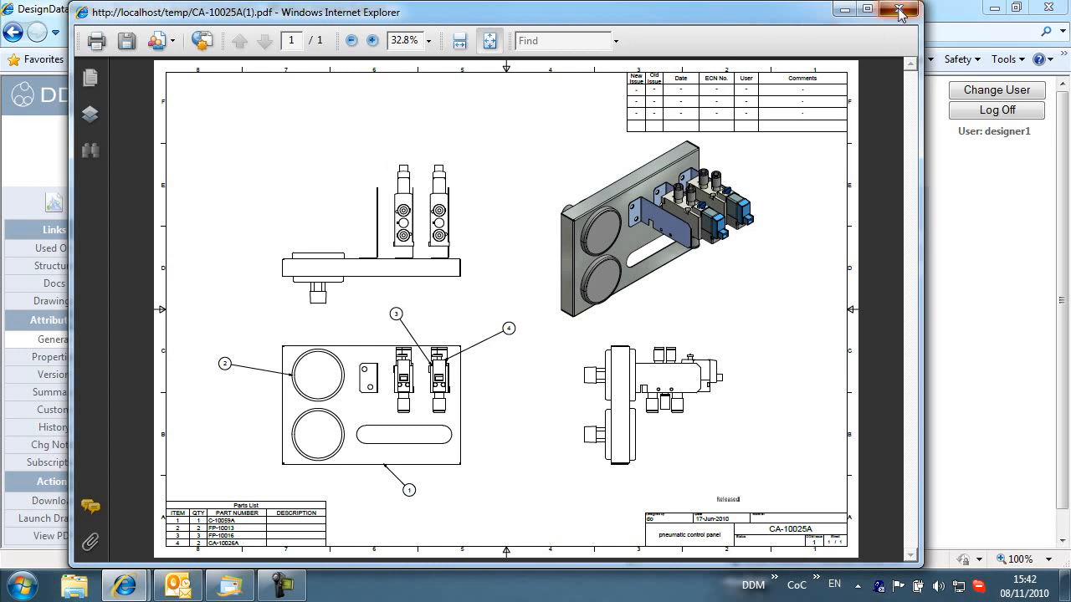
{"action": "left_click", "coordinate": [900, 9]}
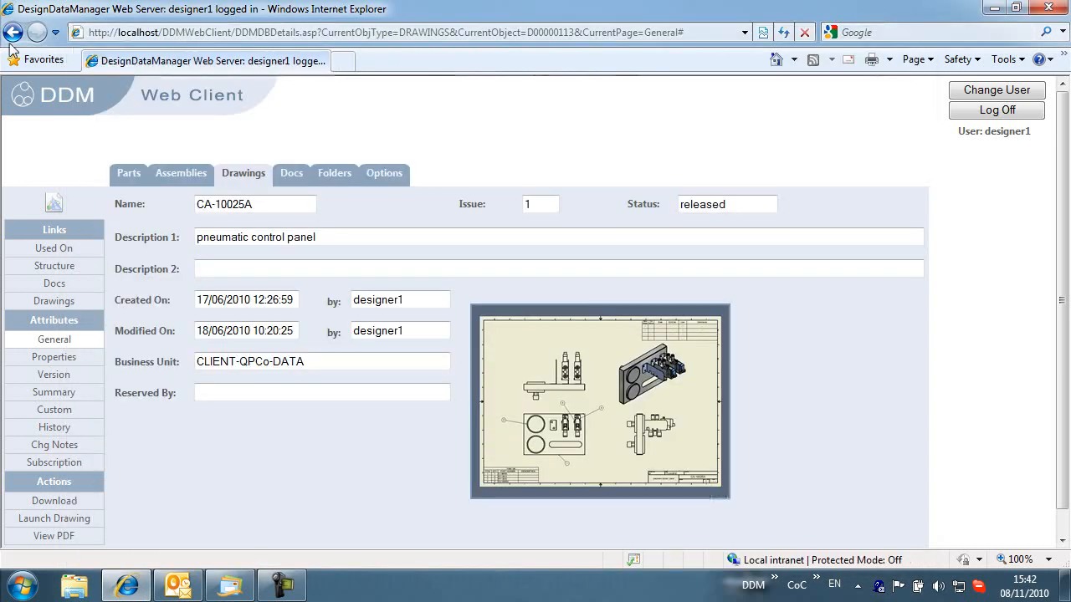
Step: Return to folder PX-1008 and open the CA-10025A assembly
{"action": "left_click", "coordinate": [14, 32]}
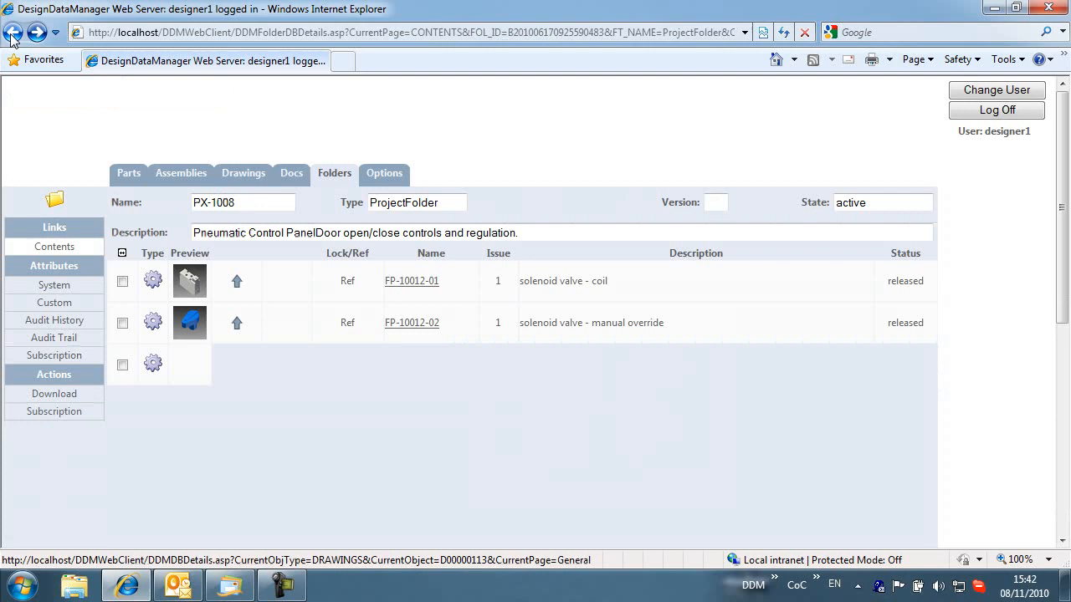
{"action": "scroll", "scroll_direction": "down", "scroll_amount": 3}
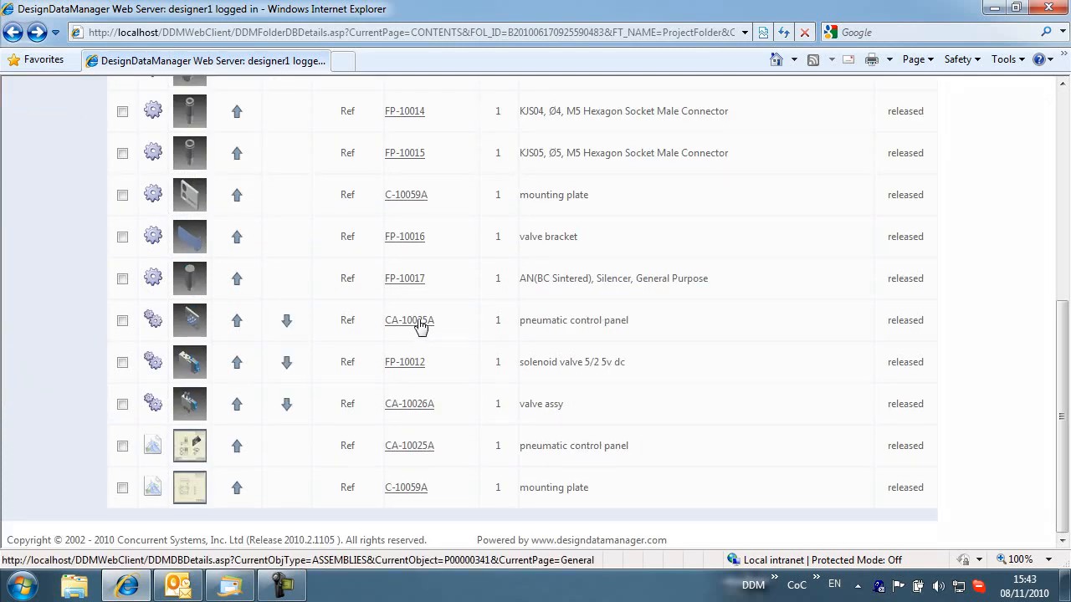
{"action": "left_click", "coordinate": [409, 446]}
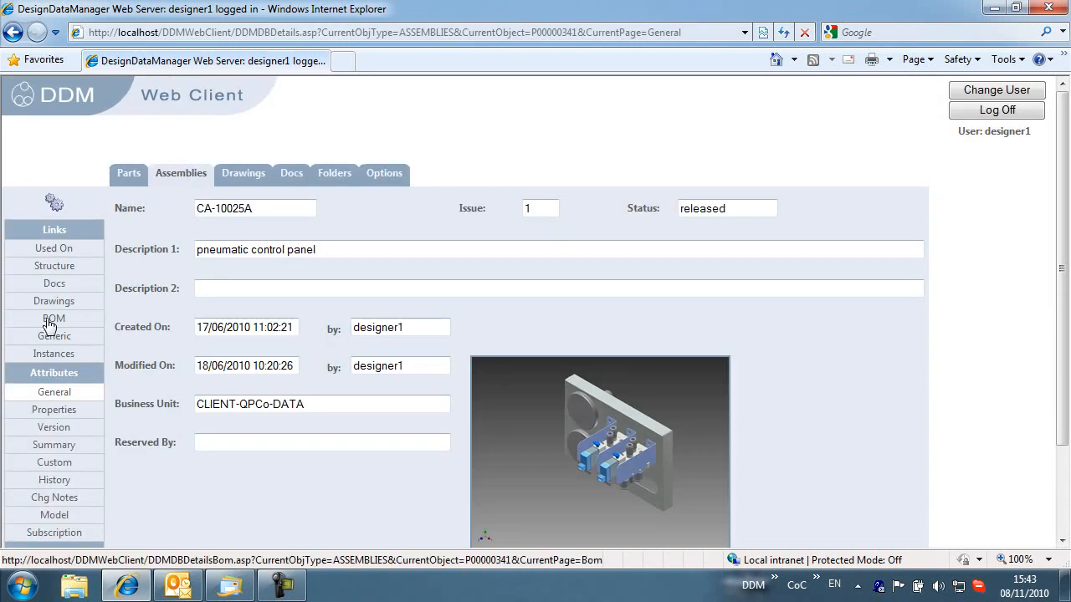
Step: Show the CA-10025A assembly's BOM with its four released components
{"action": "left_click", "coordinate": [53, 319]}
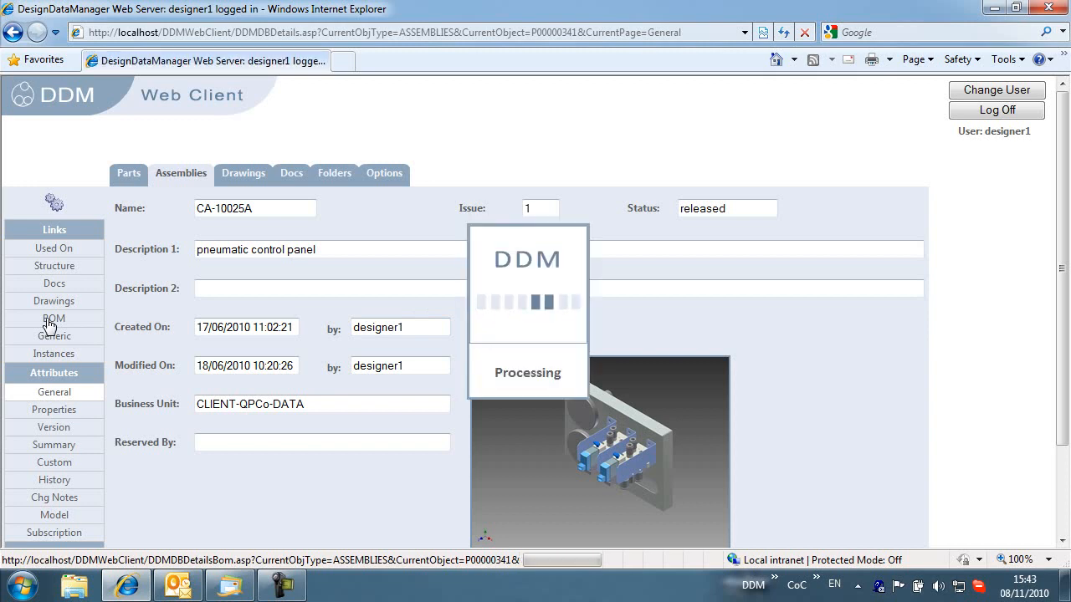
{"action": "left_click", "coordinate": [54, 318]}
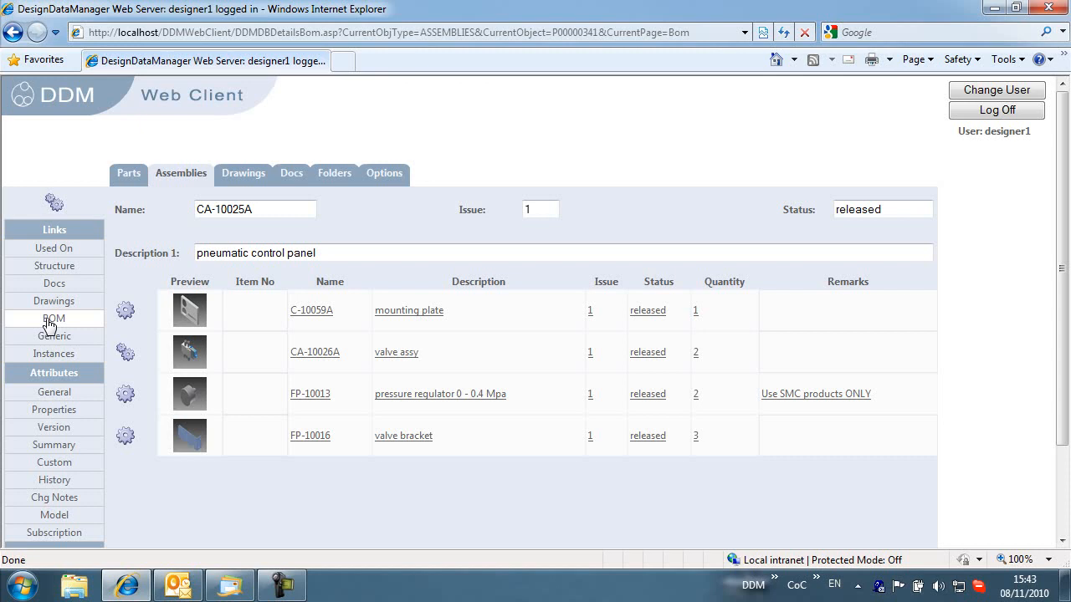
{"action": "mouse_move", "coordinate": [629, 344]}
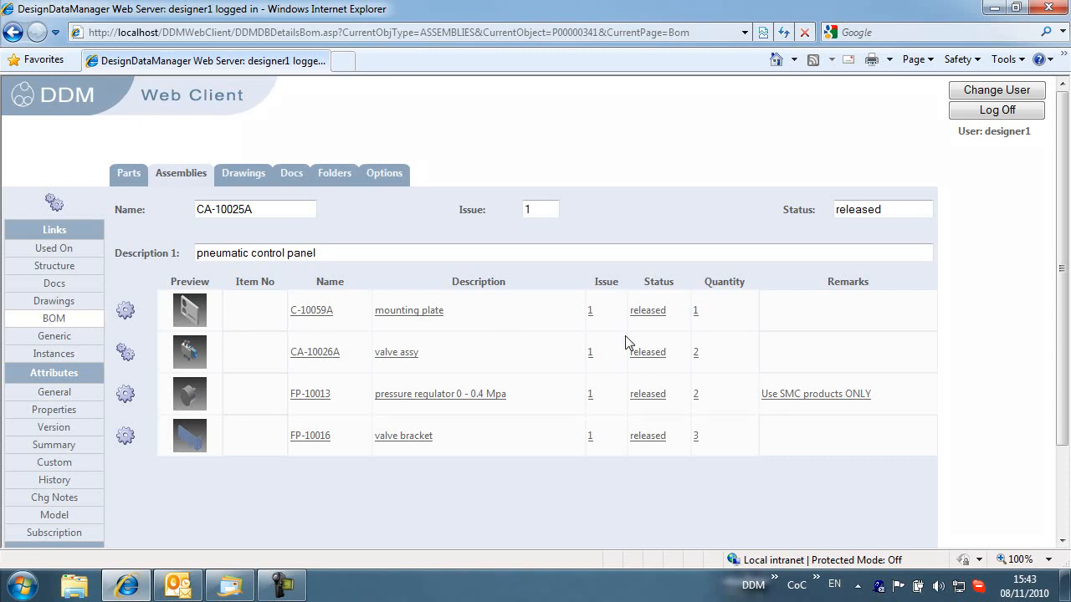
{"action": "mouse_move", "coordinate": [845, 441]}
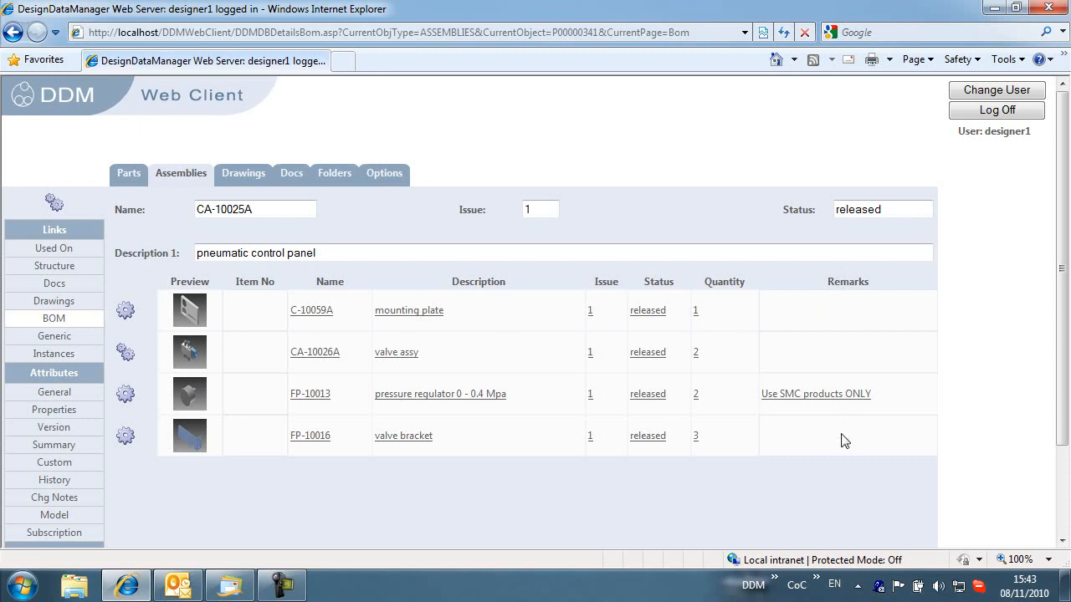
{"action": "mouse_move", "coordinate": [827, 285]}
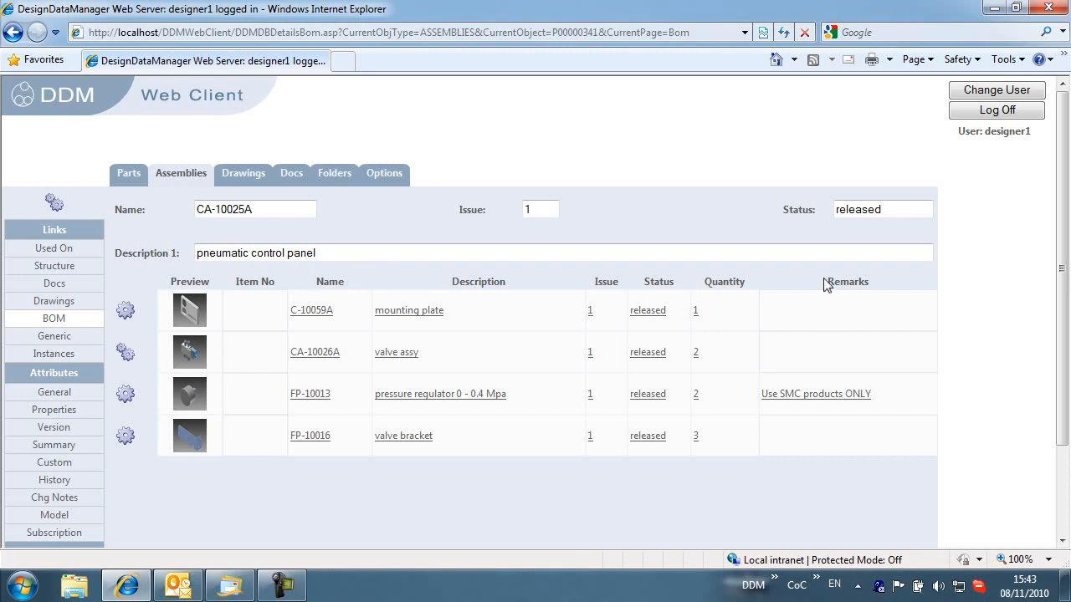
{"action": "mouse_move", "coordinate": [1065, 254]}
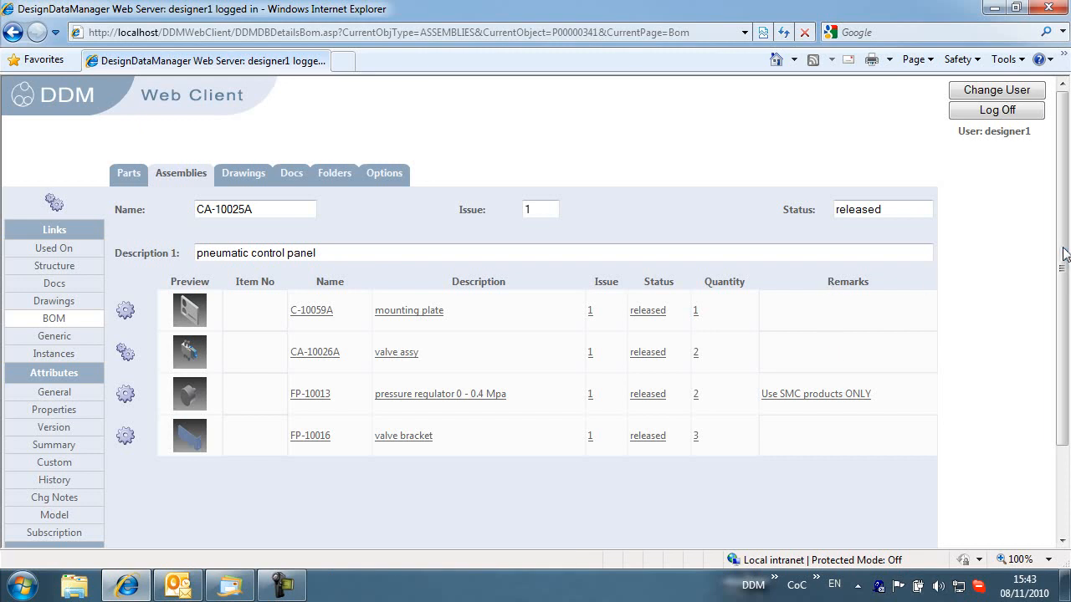
{"action": "scroll", "scroll_direction": "down", "scroll_amount": 3}
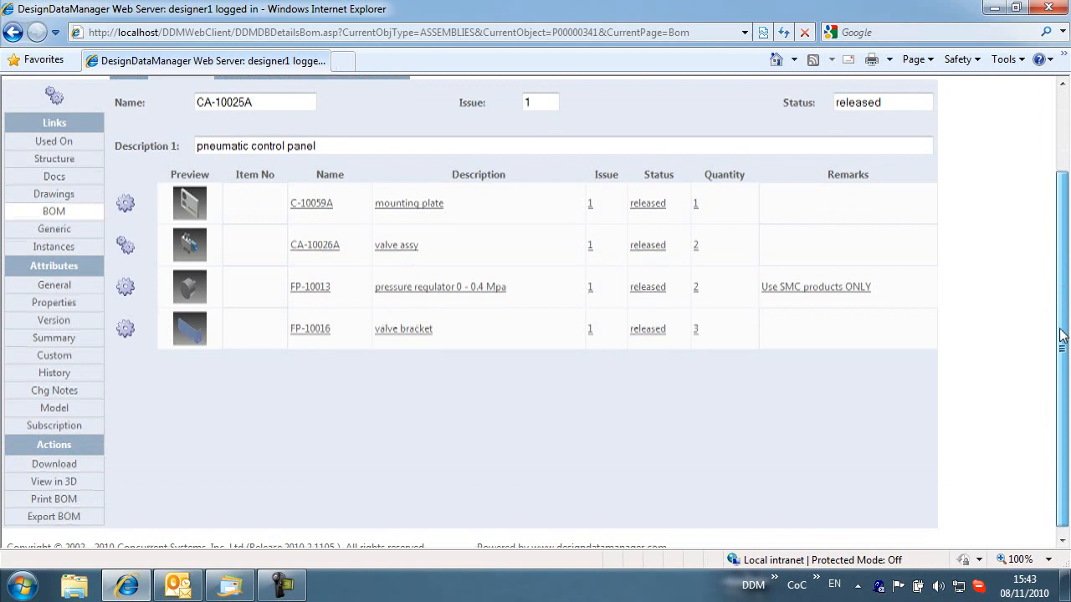
{"action": "mouse_move", "coordinate": [53, 499]}
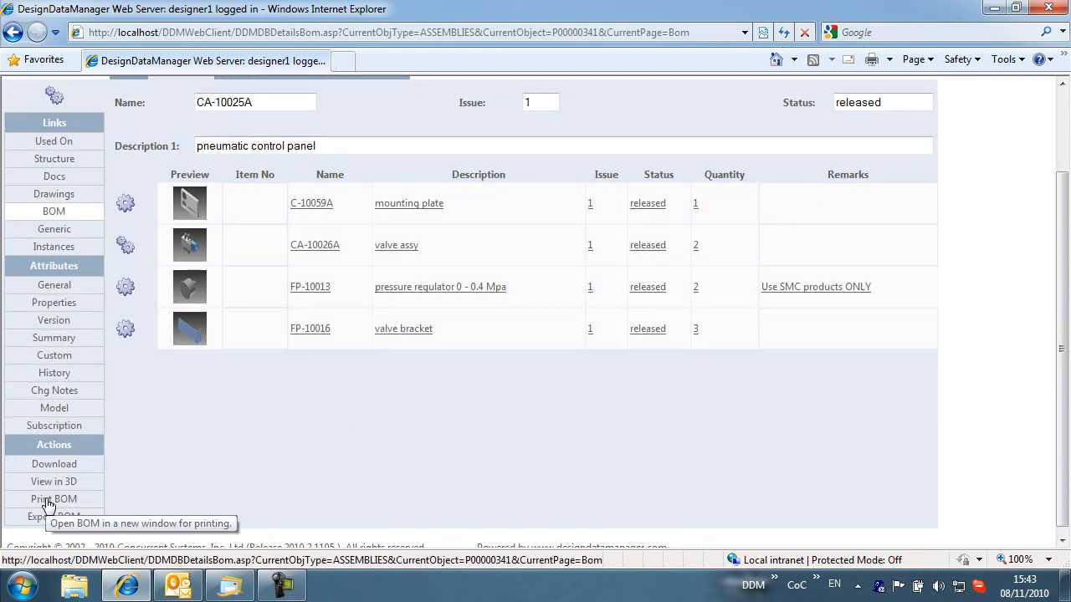
Step: Open the BOM in a printable window and print-preview it
{"action": "left_click", "coordinate": [54, 498]}
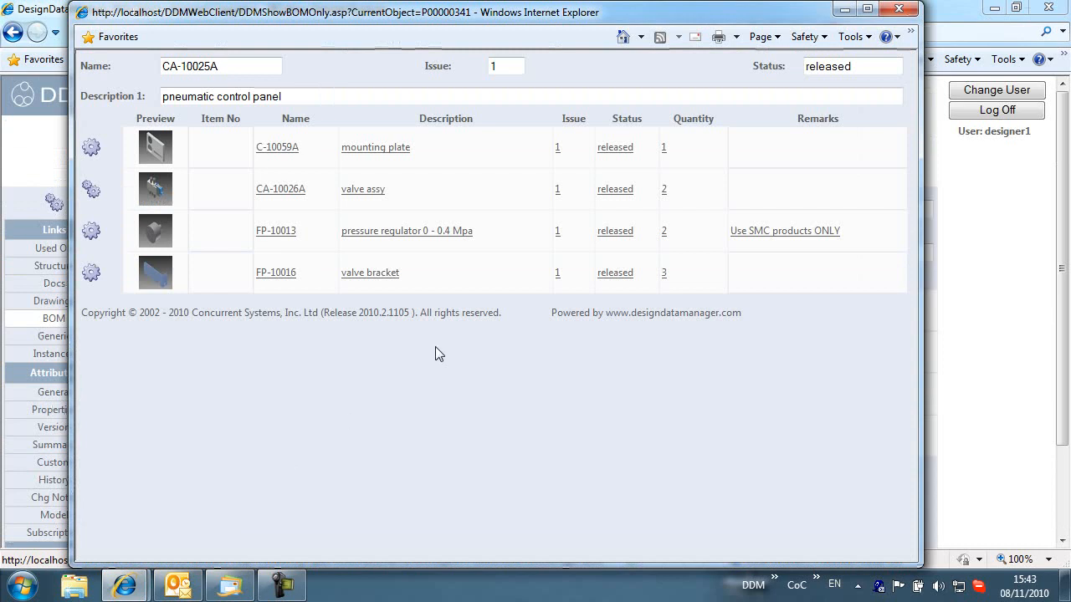
{"action": "left_click", "coordinate": [738, 37]}
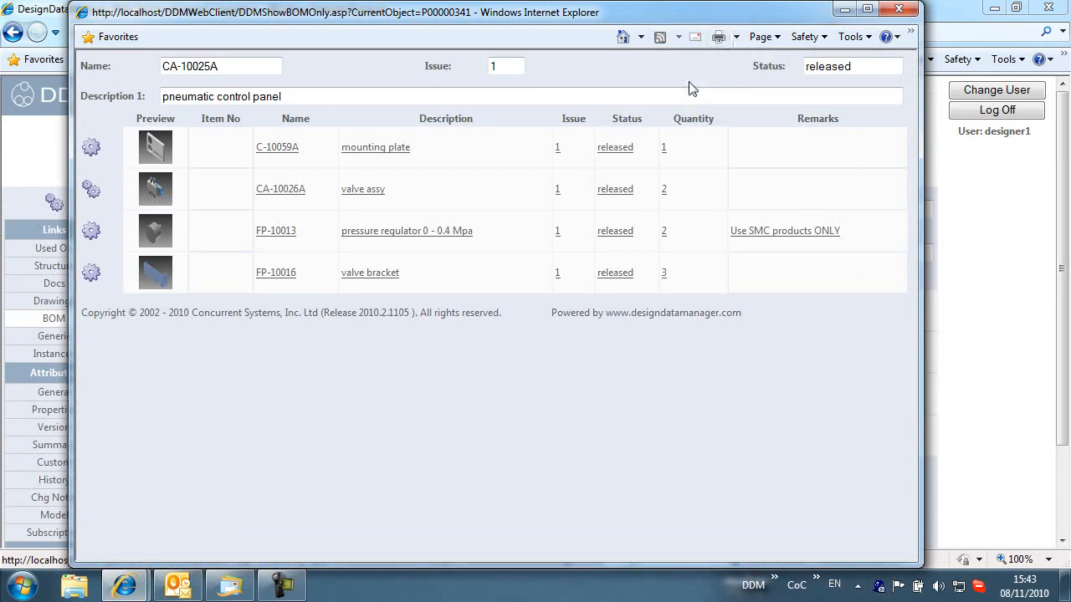
{"action": "left_click", "coordinate": [717, 36]}
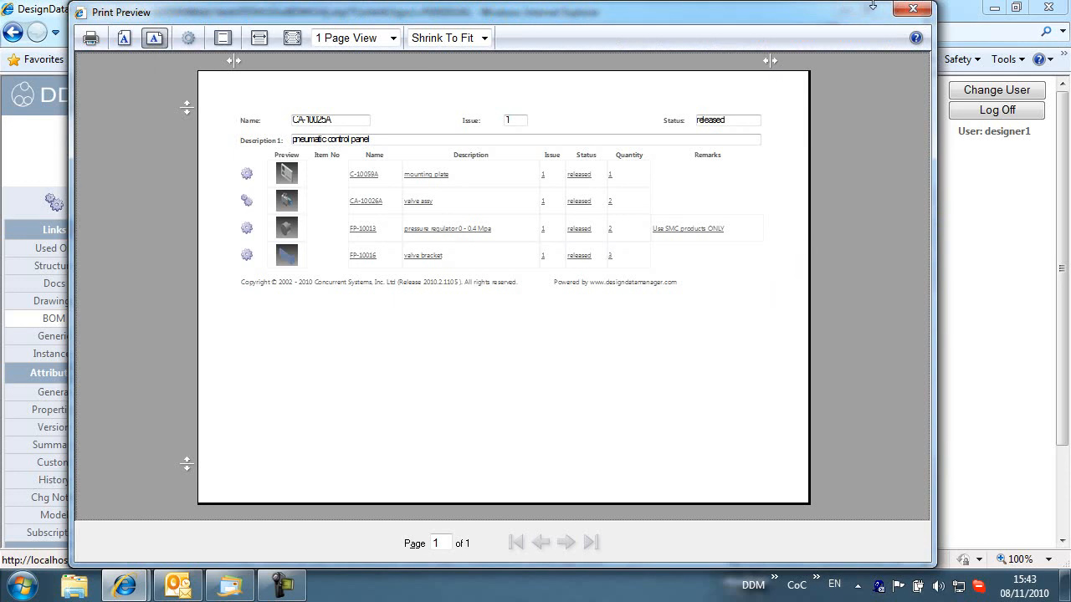
{"action": "left_click", "coordinate": [911, 8]}
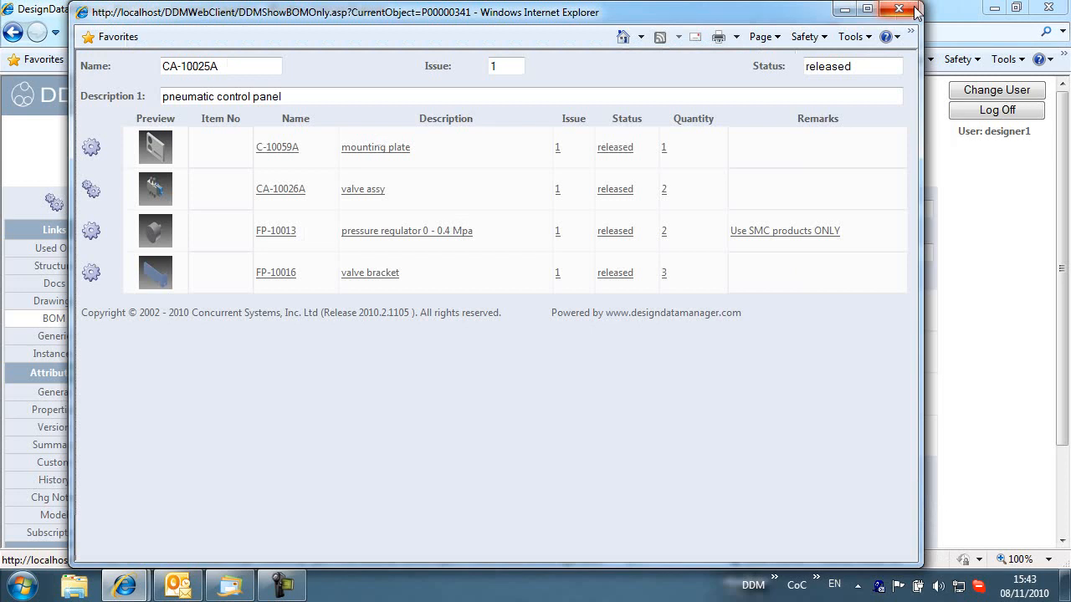
{"action": "mouse_move", "coordinate": [898, 12]}
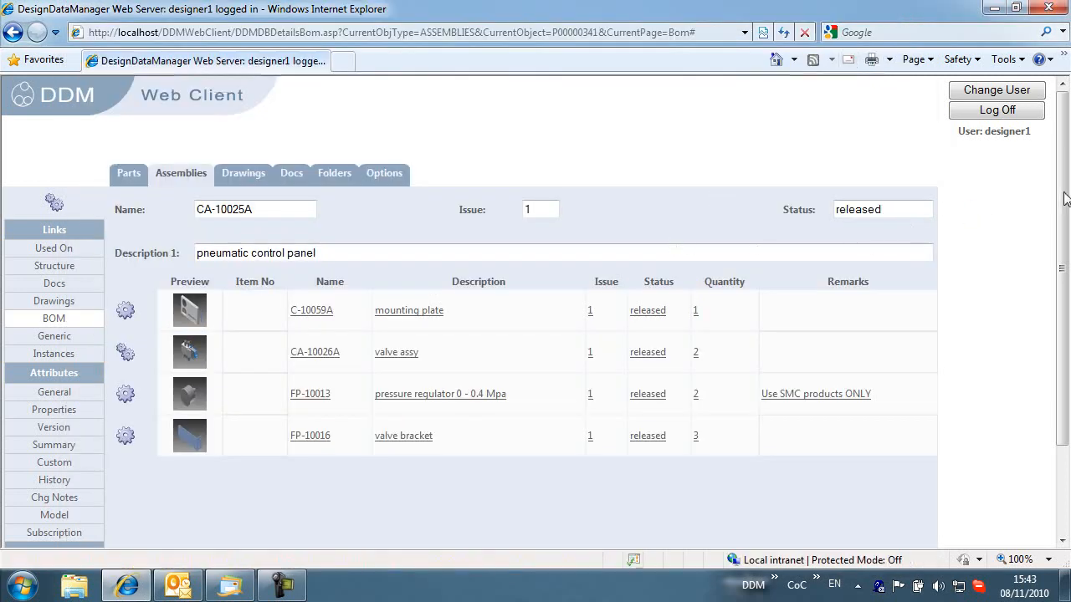
Step: Export the CA-10025A BOM and save it as a CSV file
{"action": "scroll", "scroll_direction": "down", "scroll_amount": 3}
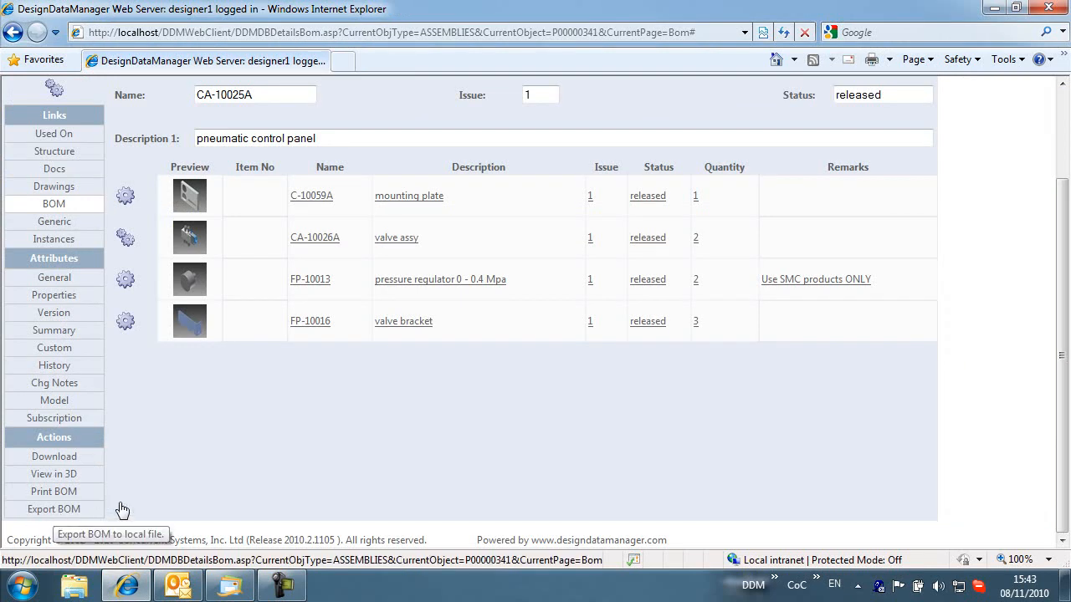
{"action": "left_click", "coordinate": [54, 510]}
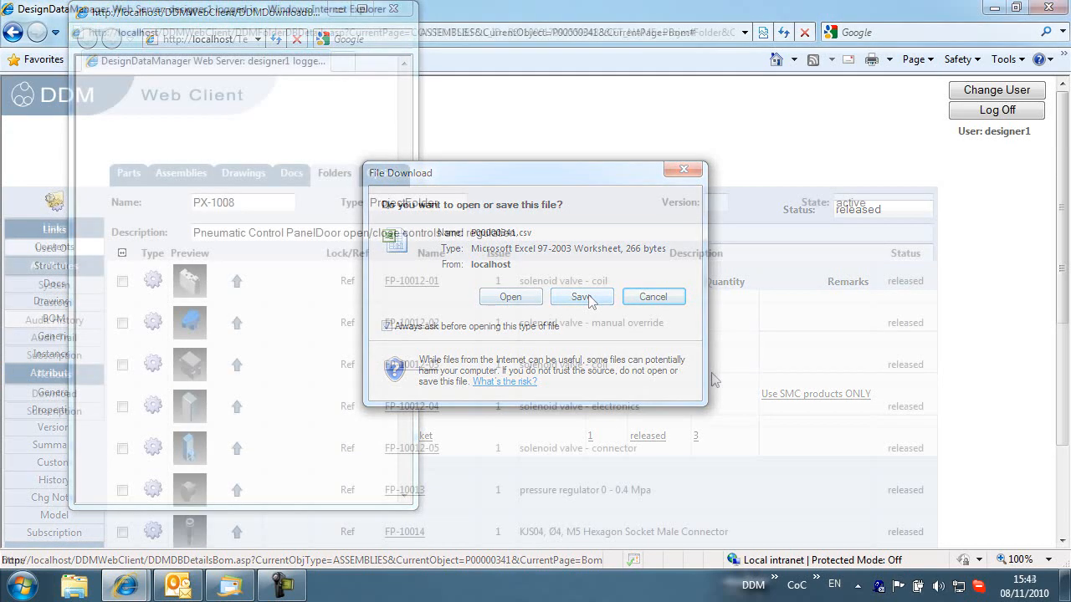
{"action": "left_click", "coordinate": [652, 296]}
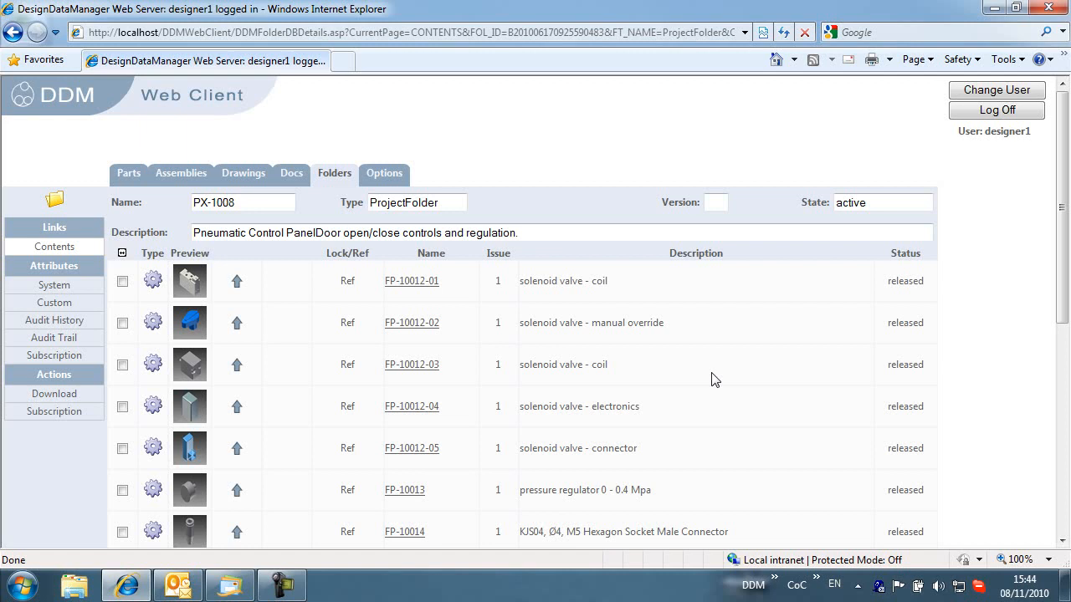
{"action": "mouse_move", "coordinate": [711, 342]}
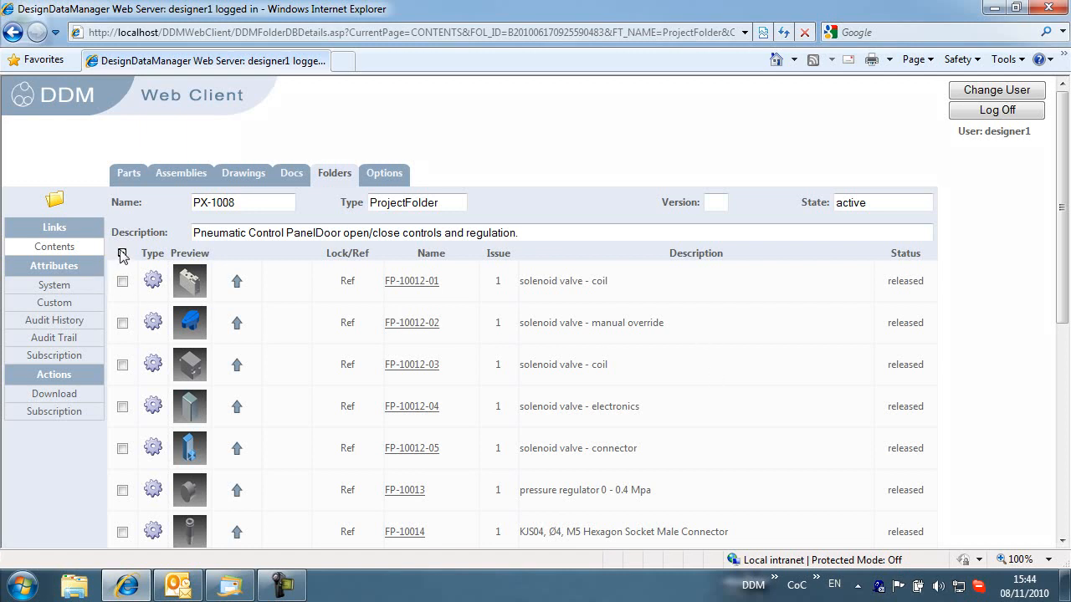
Step: Select all PX-1008 folder items and download them as a 2.42 MB zip
{"action": "left_click", "coordinate": [122, 254]}
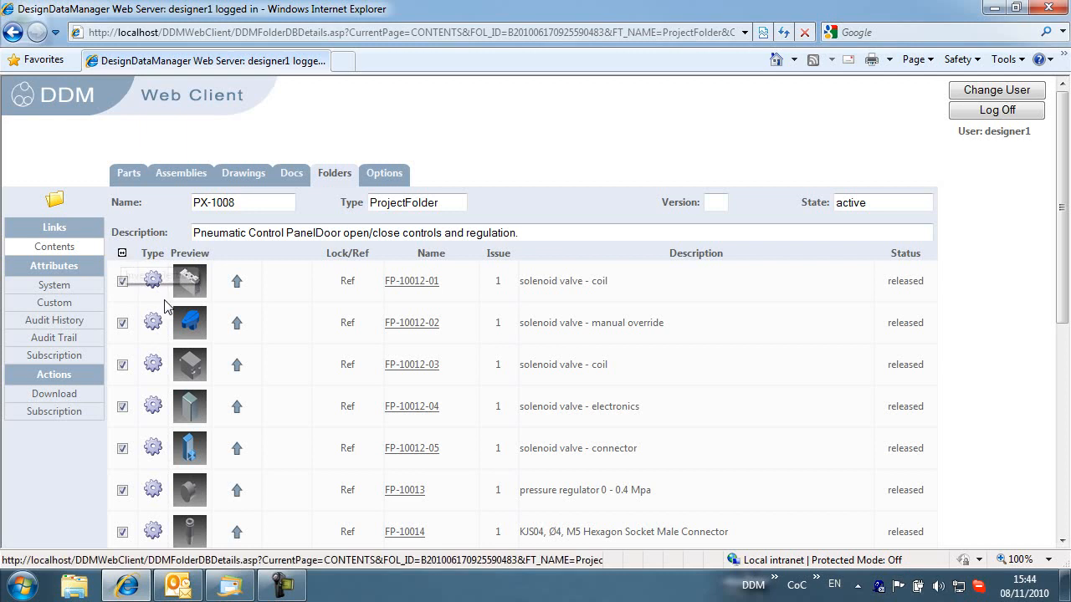
{"action": "mouse_move", "coordinate": [53, 393]}
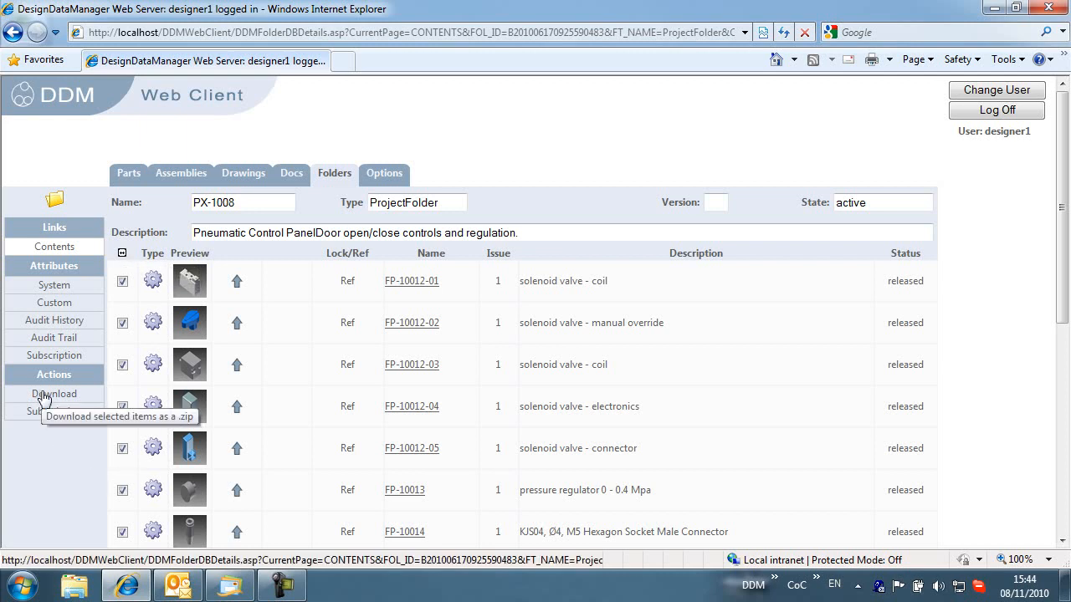
{"action": "left_click", "coordinate": [54, 393]}
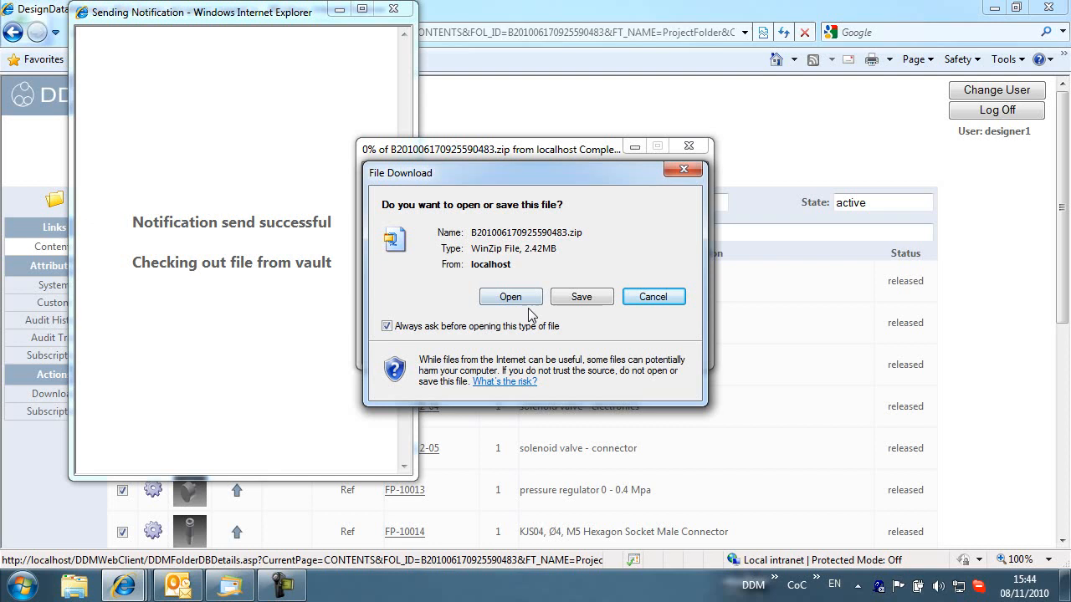
{"action": "mouse_move", "coordinate": [581, 297]}
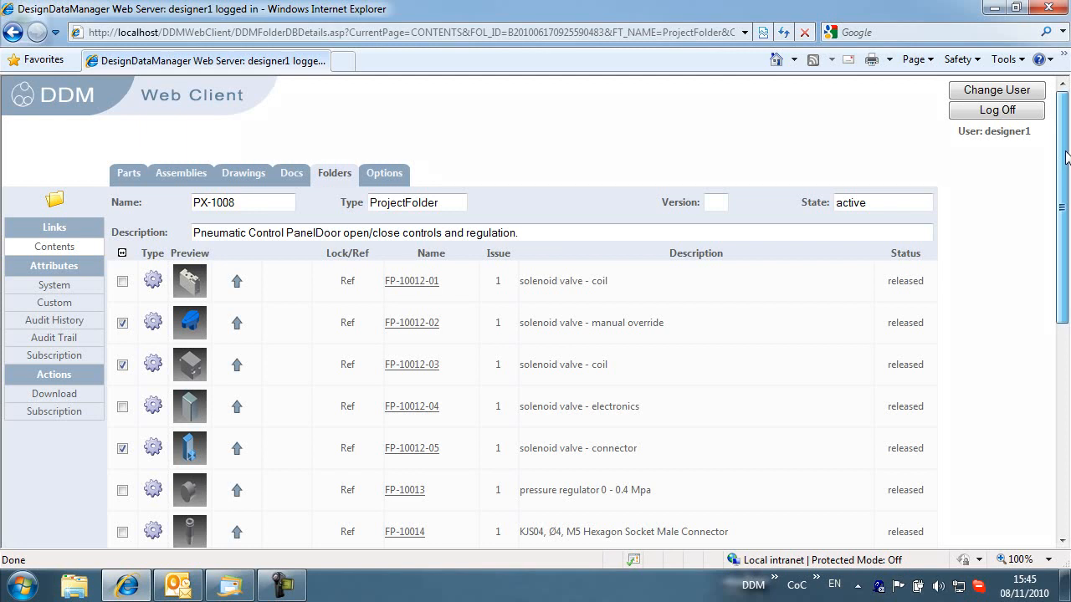
Step: Scroll the folder contents and open mounting plate drawing C-10059A
{"action": "scroll", "scroll_direction": "down", "scroll_amount": 3}
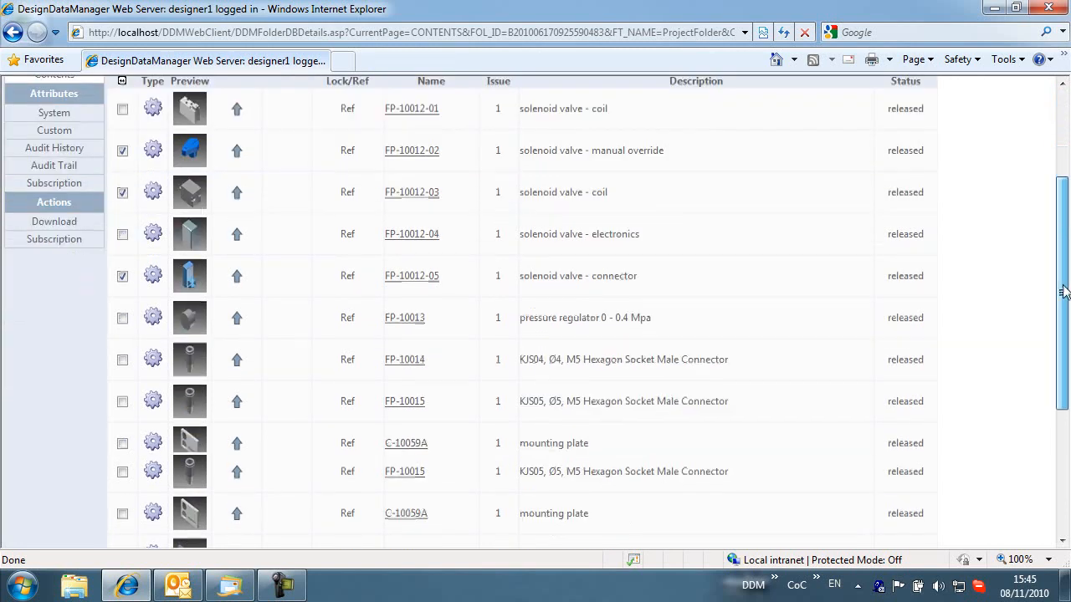
{"action": "scroll", "scroll_direction": "down", "scroll_amount": 3}
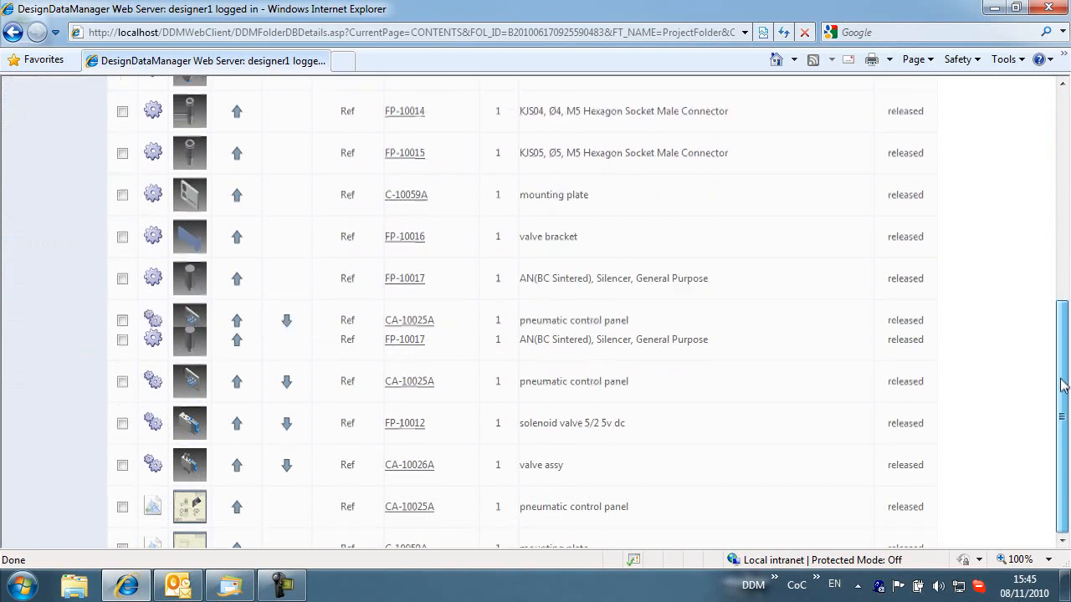
{"action": "scroll", "scroll_direction": "down", "scroll_amount": 3}
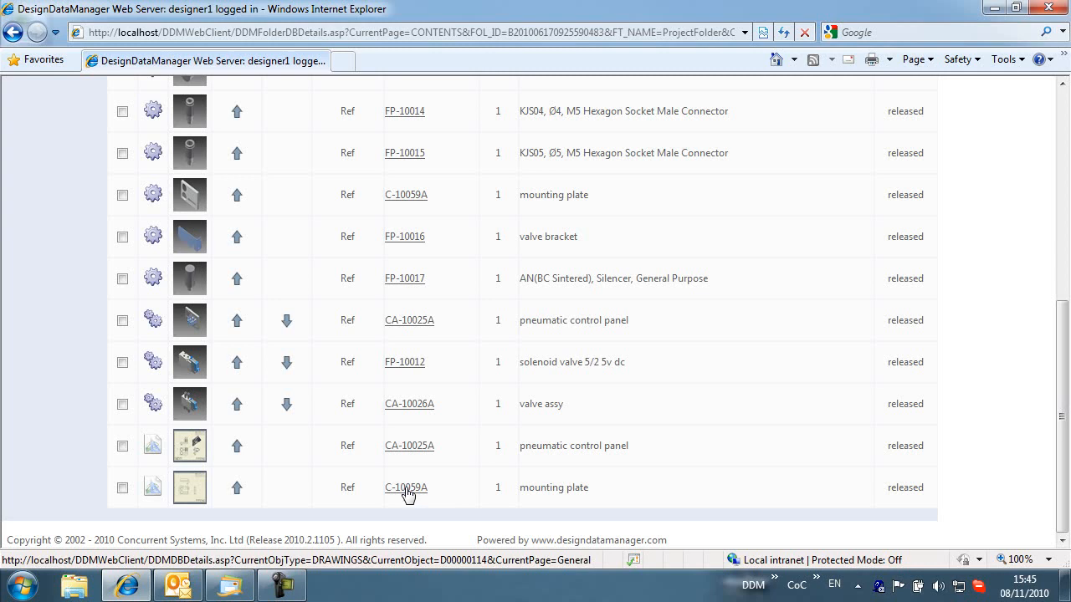
{"action": "left_click", "coordinate": [405, 487]}
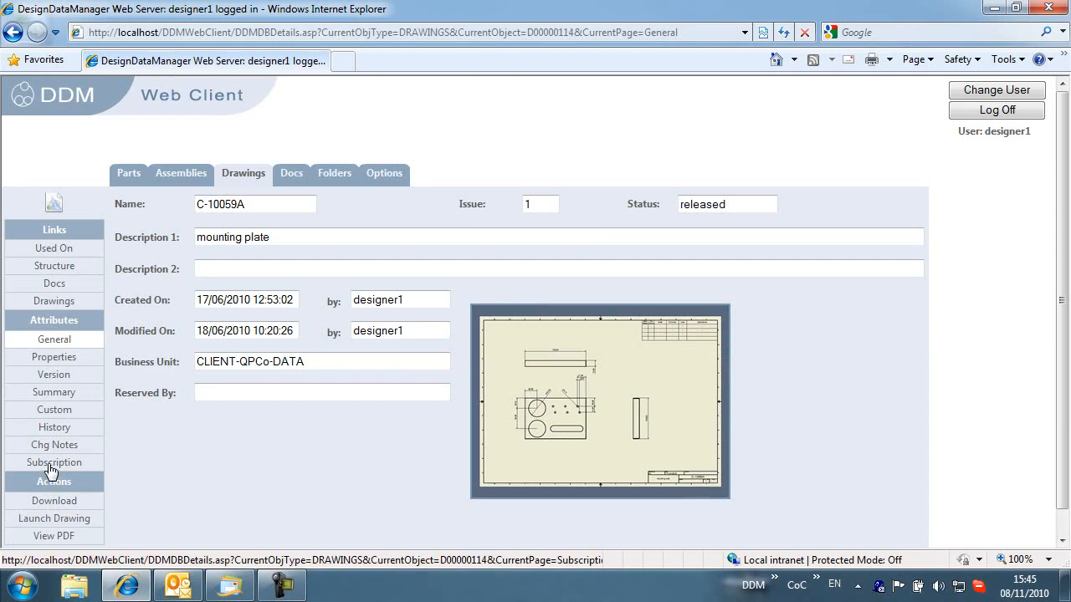
Step: Enable New issue creation and automatic subscription to new issues for C-10059A
{"action": "left_click", "coordinate": [54, 463]}
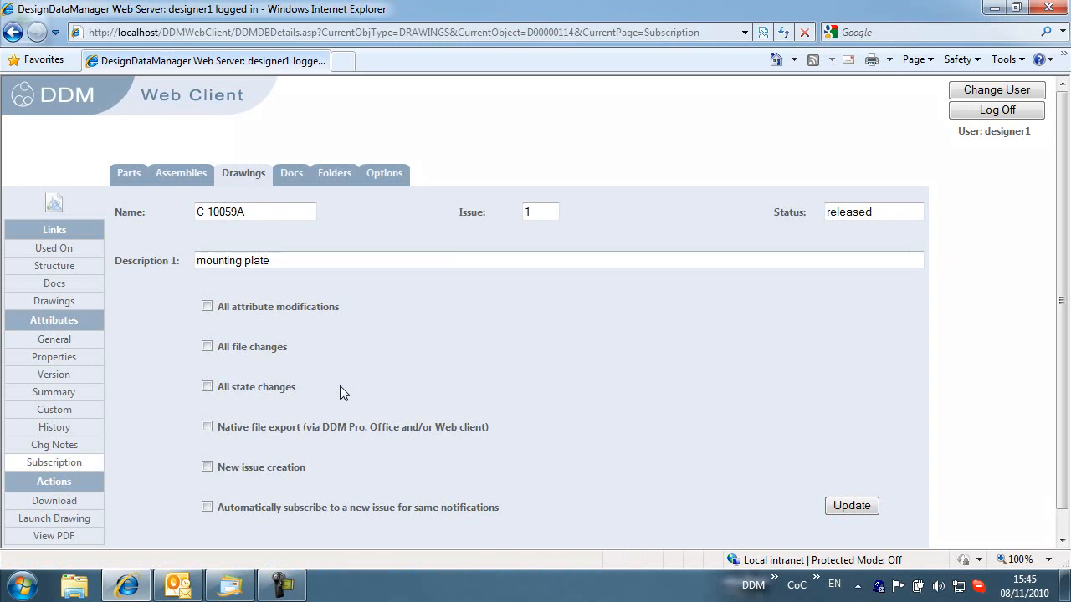
{"action": "left_click", "coordinate": [208, 467]}
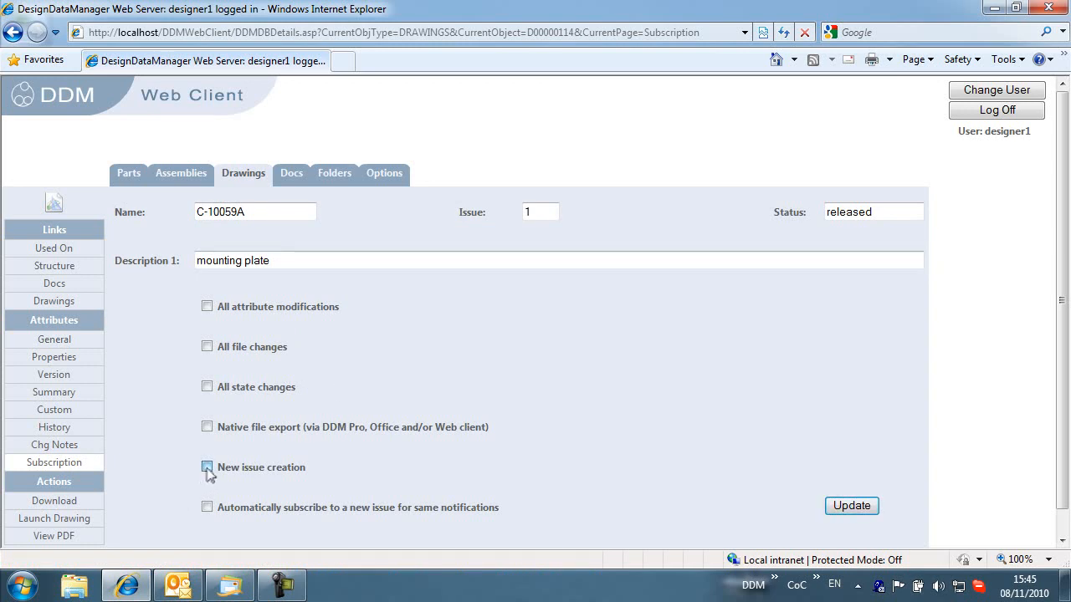
{"action": "left_click", "coordinate": [207, 466]}
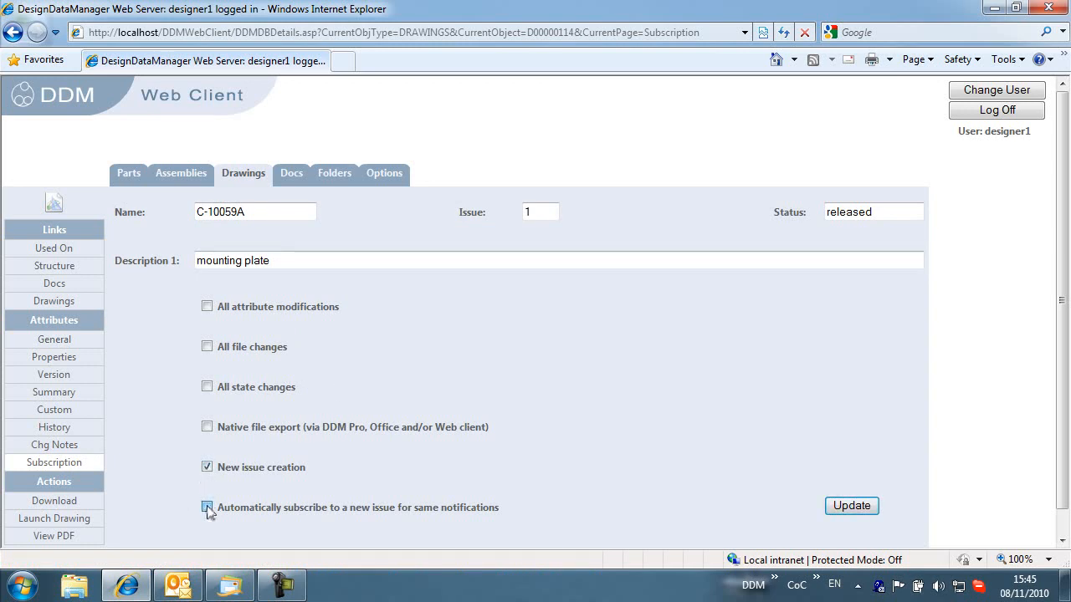
{"action": "left_click", "coordinate": [207, 508]}
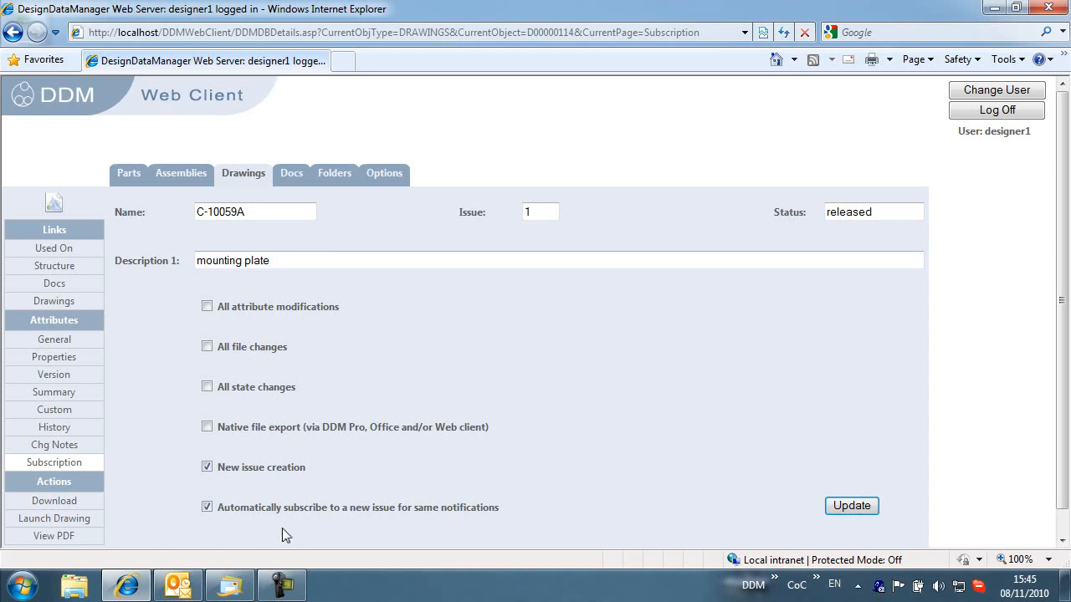
{"action": "left_click", "coordinate": [851, 505]}
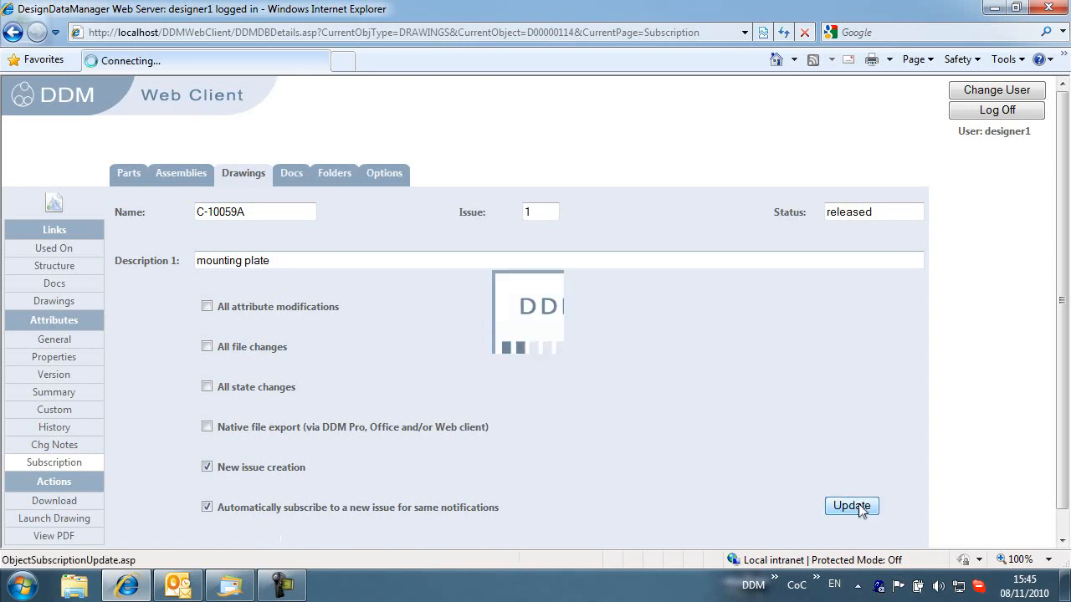
{"action": "left_click", "coordinate": [851, 505]}
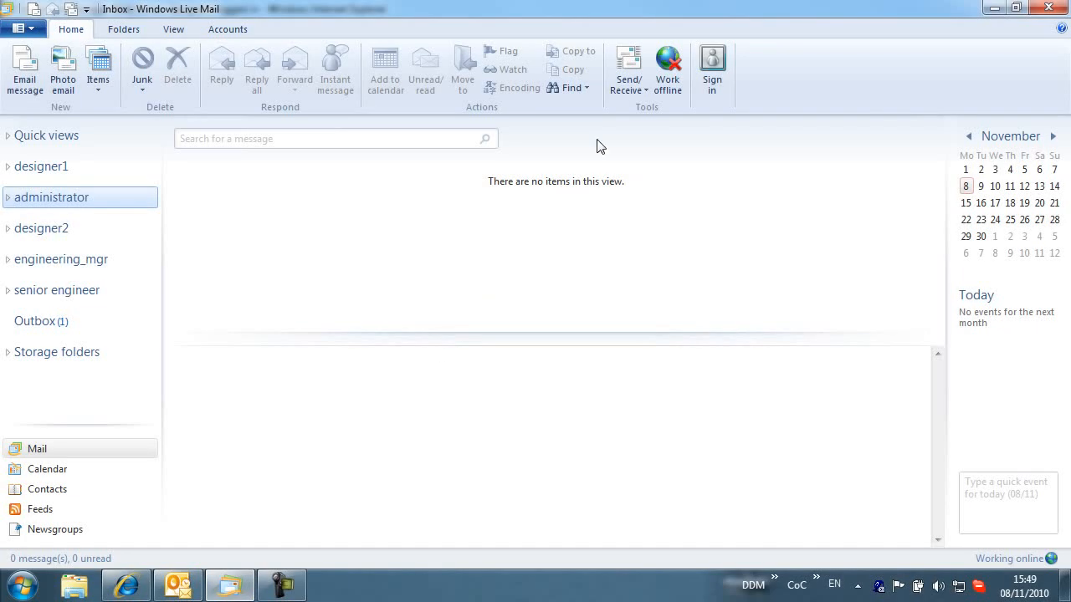
{"action": "mouse_move", "coordinate": [629, 67]}
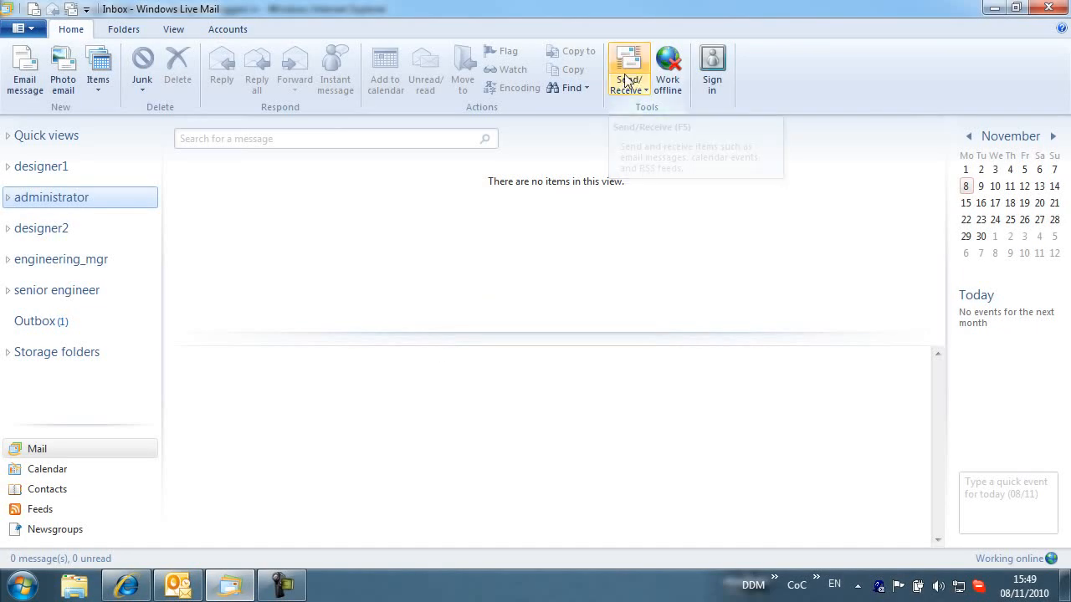
Step: Fetch new mail and read designer1's DDM notification about C-10059A issue 2, then close it
{"action": "left_click", "coordinate": [628, 67]}
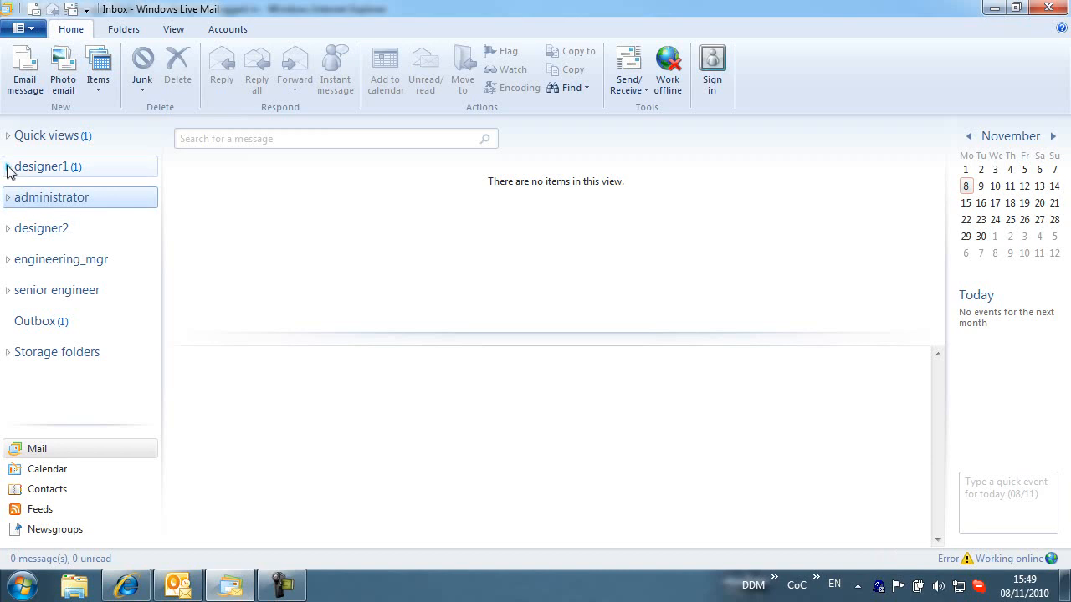
{"action": "left_click", "coordinate": [8, 167]}
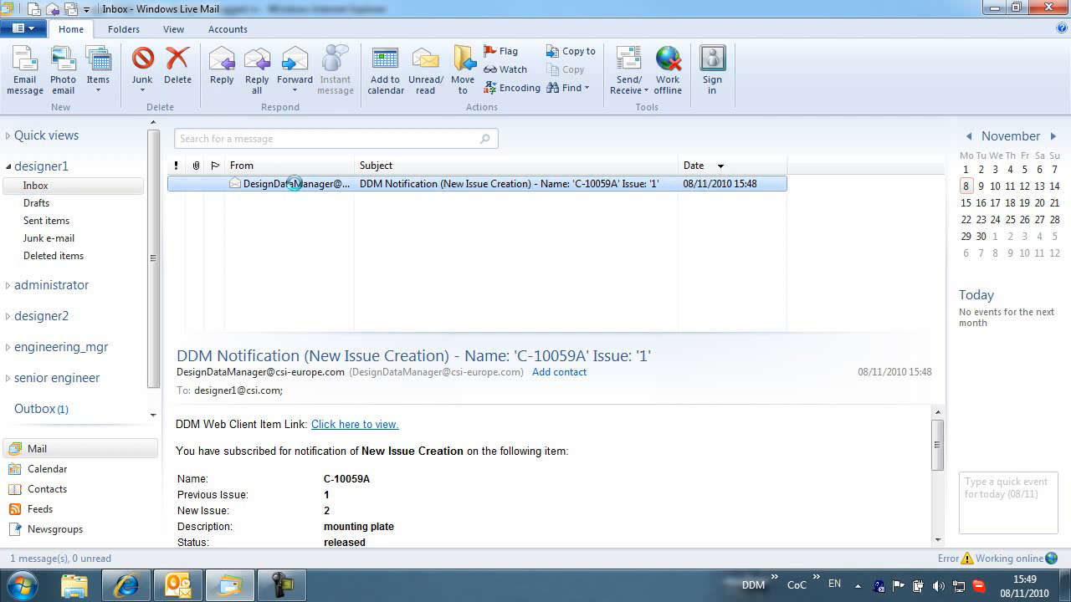
{"action": "double_click", "coordinate": [506, 184]}
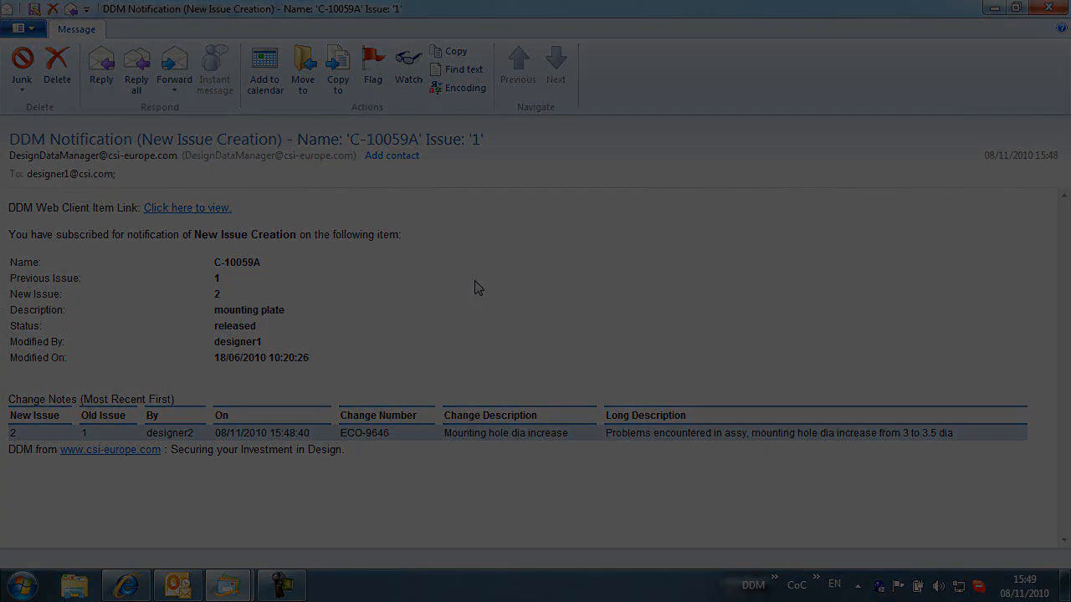
{"action": "left_click", "coordinate": [187, 207]}
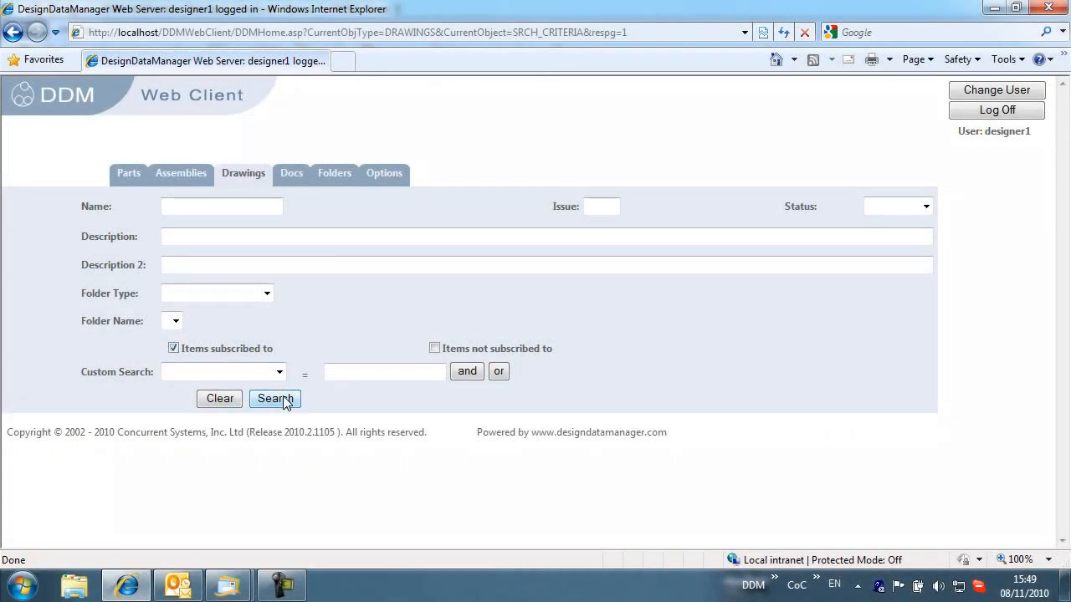
Step: Run the subscribed-items drawing search, returning only C-10059A mounting plate
{"action": "left_click", "coordinate": [274, 398]}
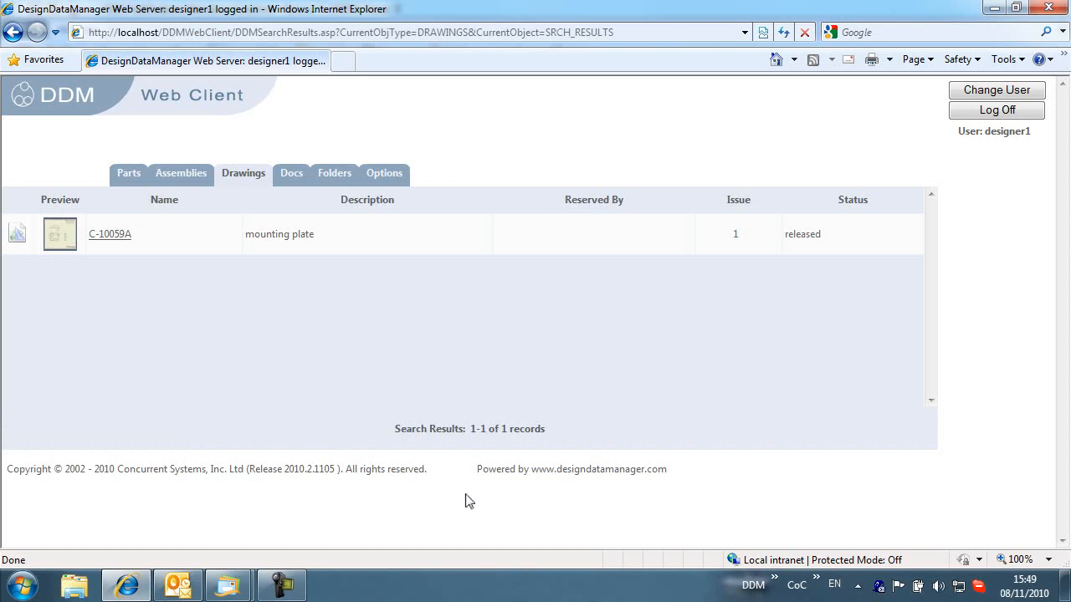
{"action": "mouse_move", "coordinate": [110, 234]}
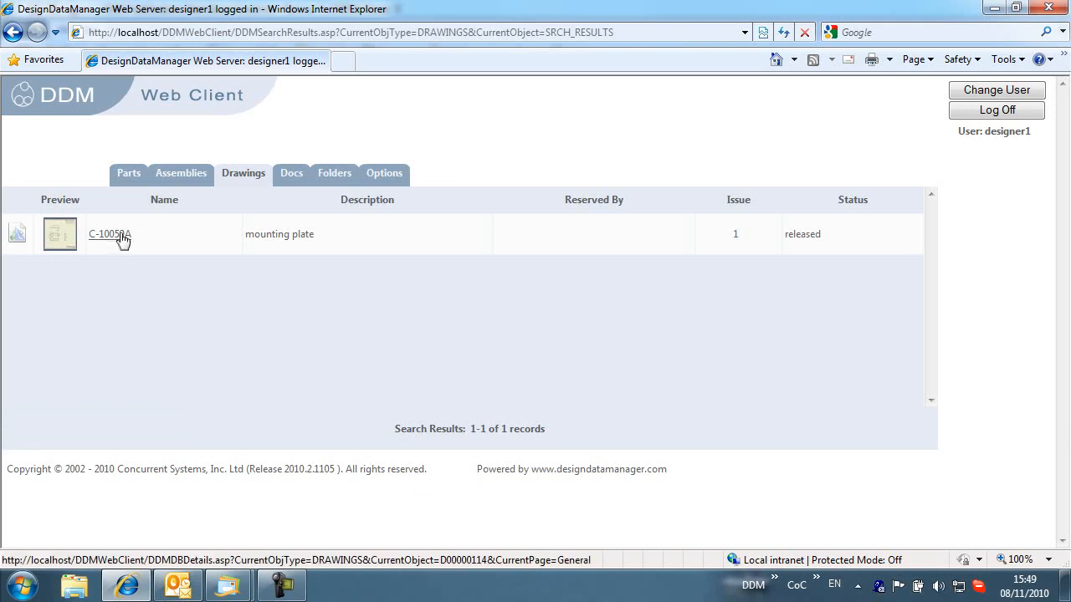